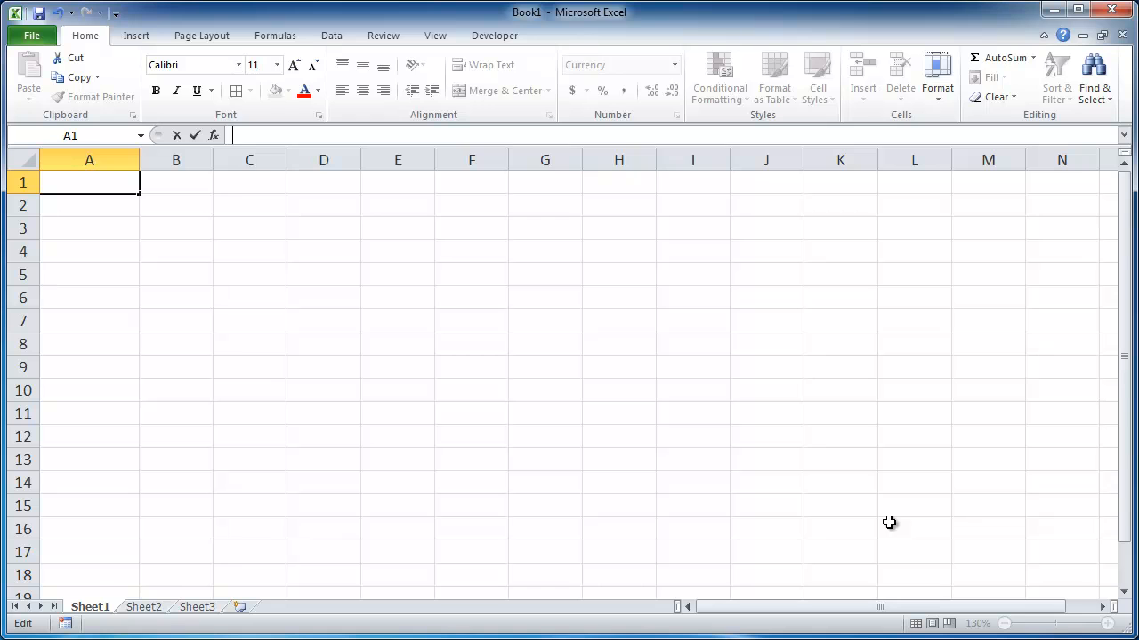
mouse_move(719, 410)
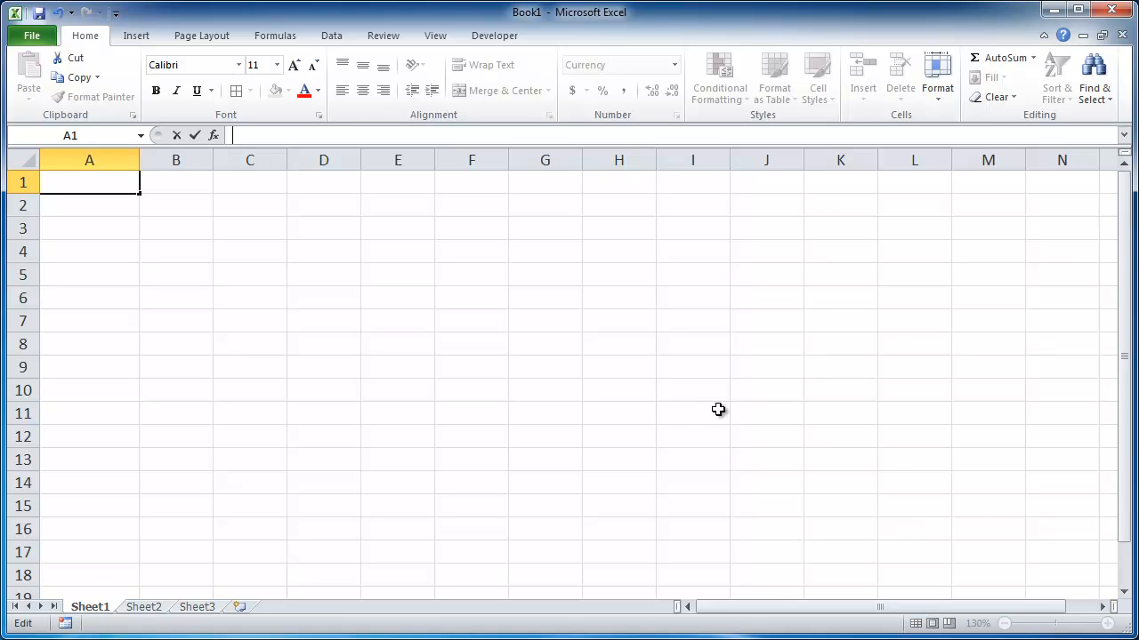
mouse_move(520, 357)
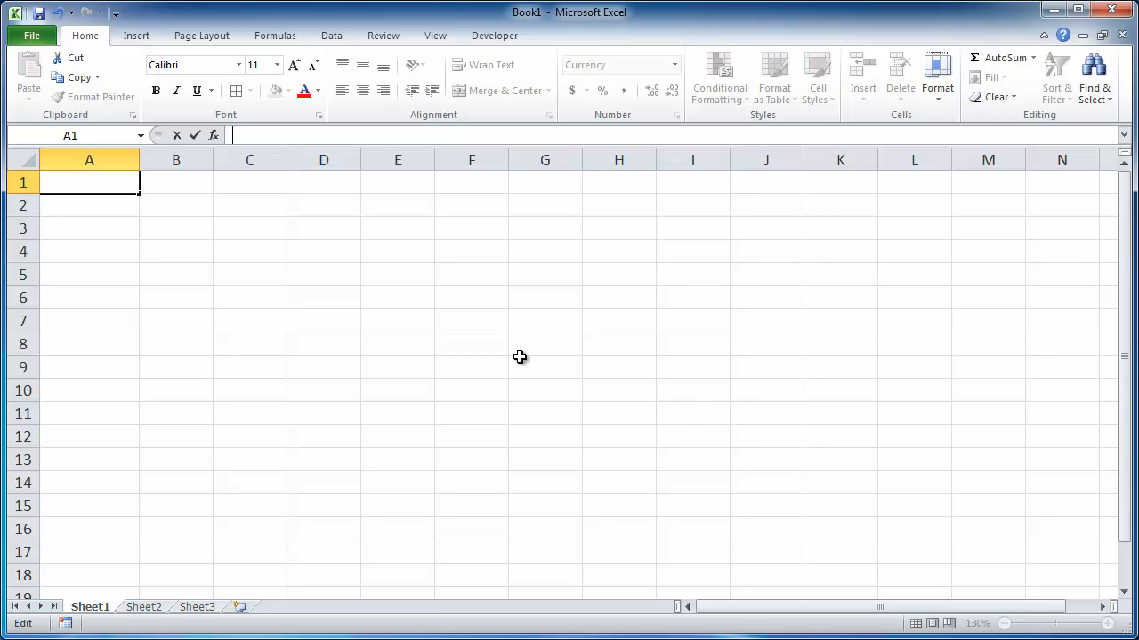
mouse_move(243, 213)
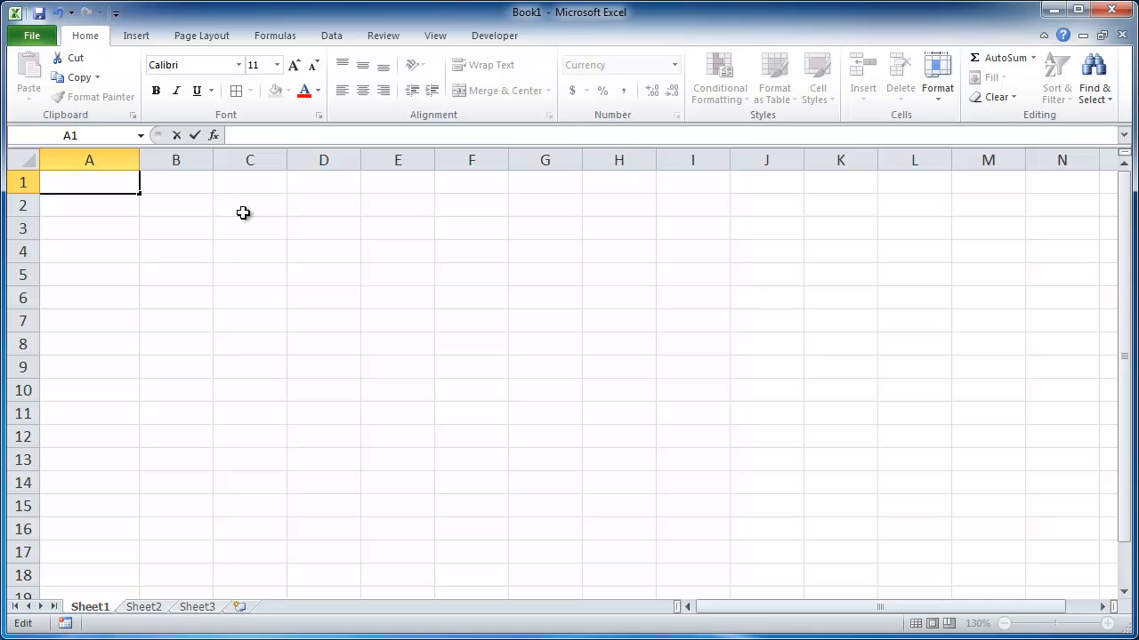
Begin A1's formula as =pmt(.03/12, removing a mistyped zero along the way.
text(=)
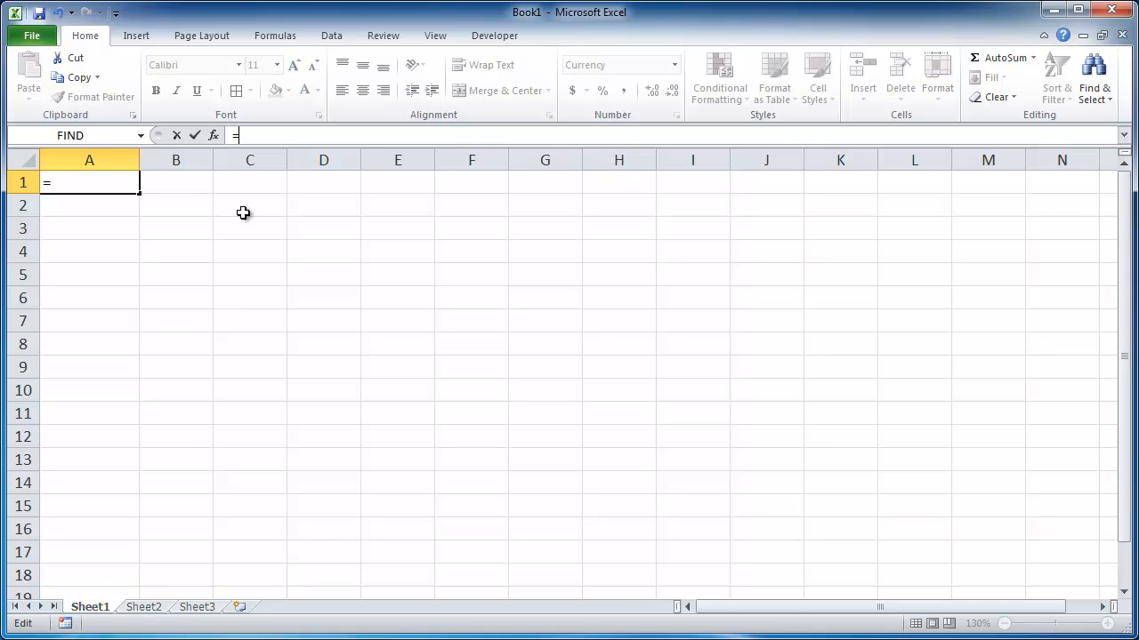
text(pmt)
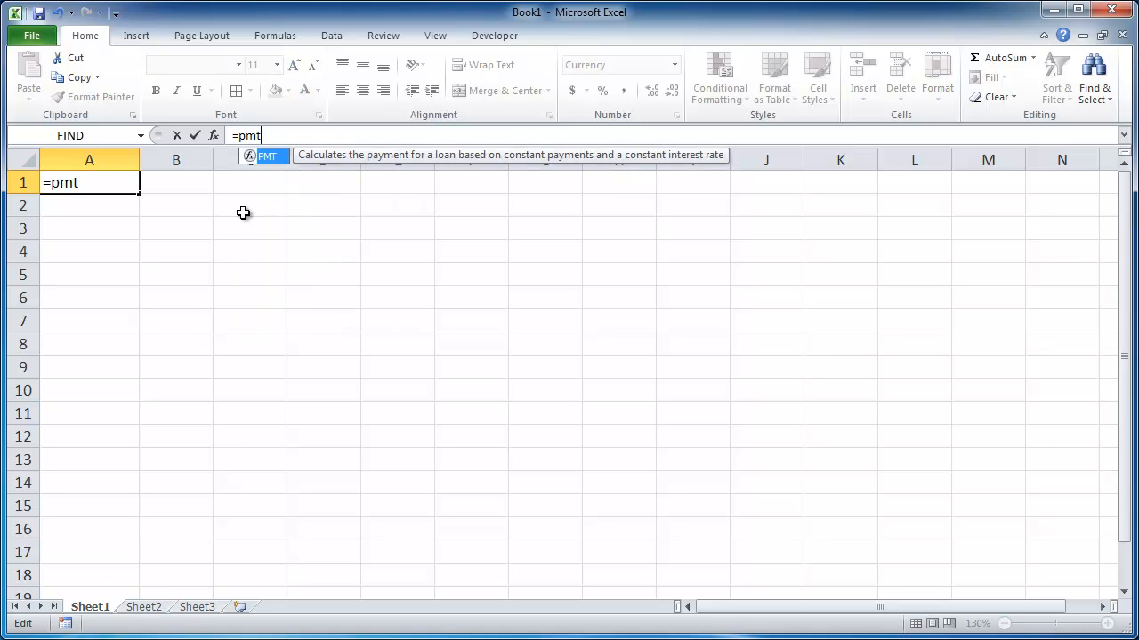
mouse_move(267, 156)
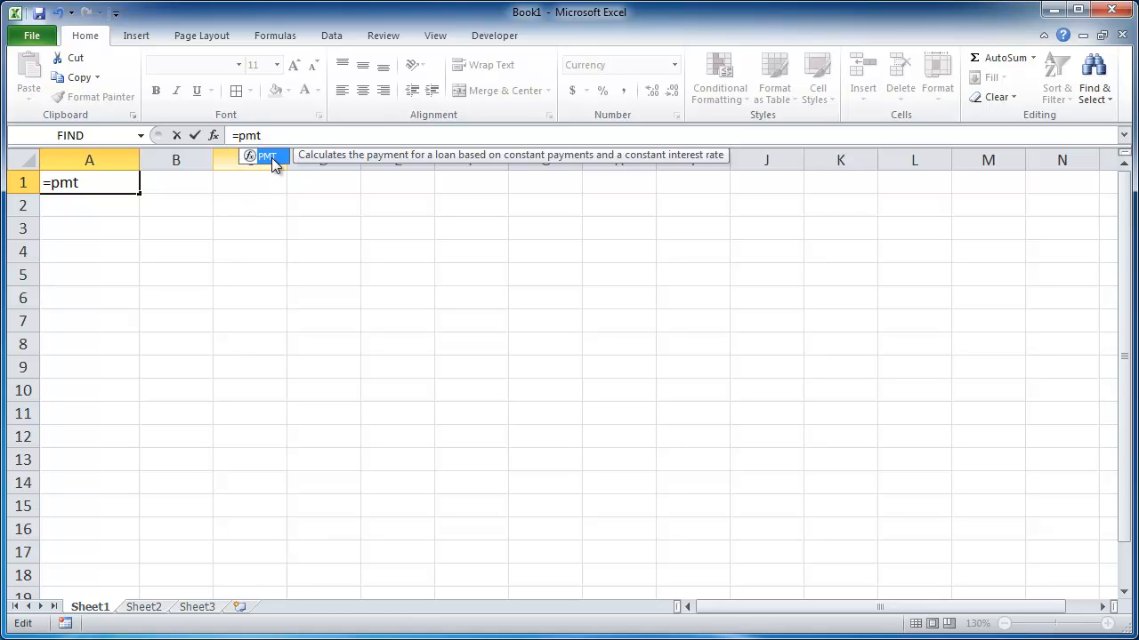
text(()
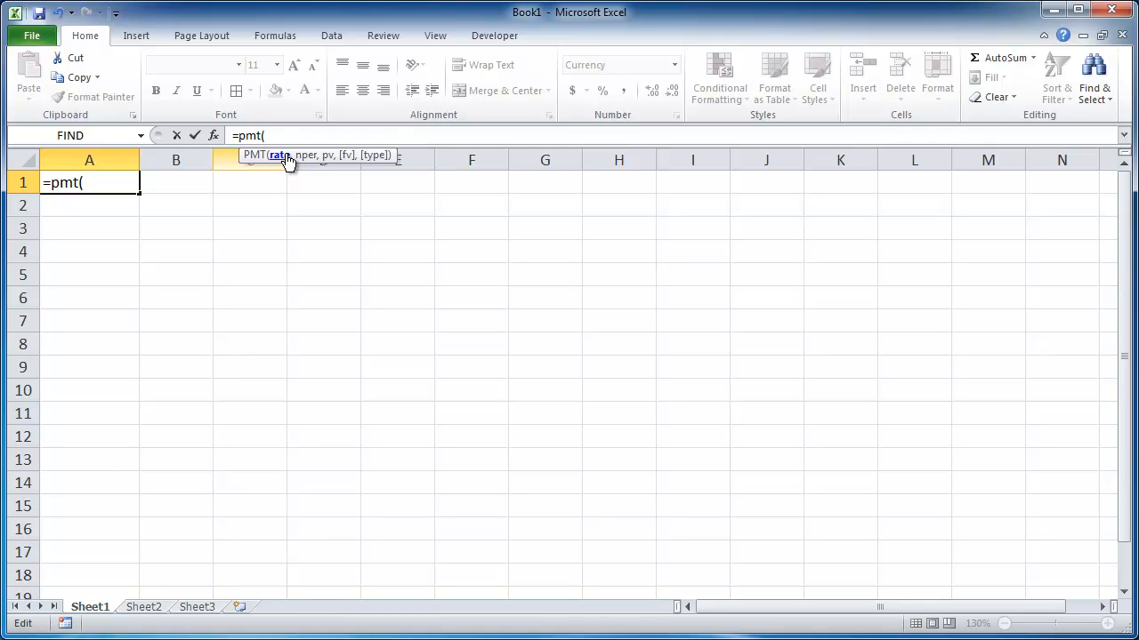
text(0)
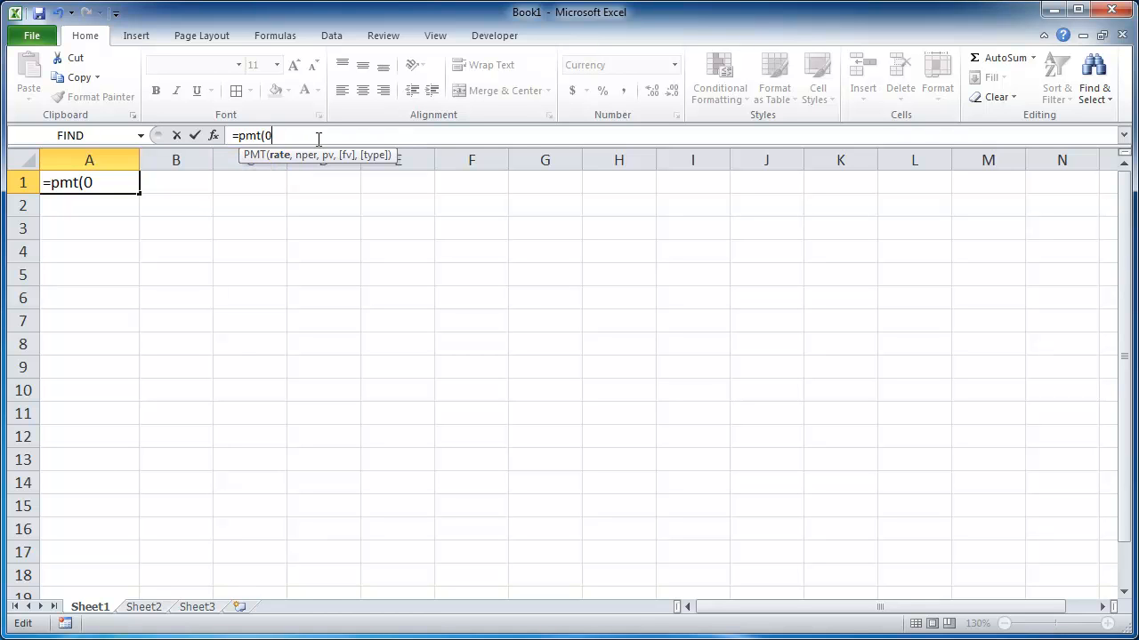
key(Backspace)
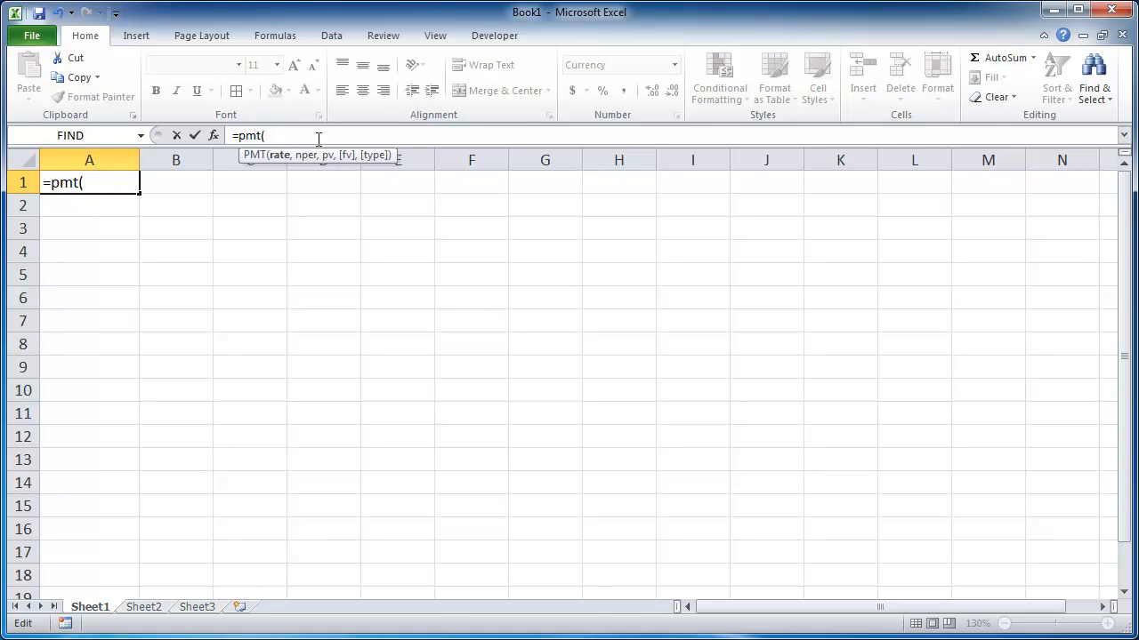
text(.03)
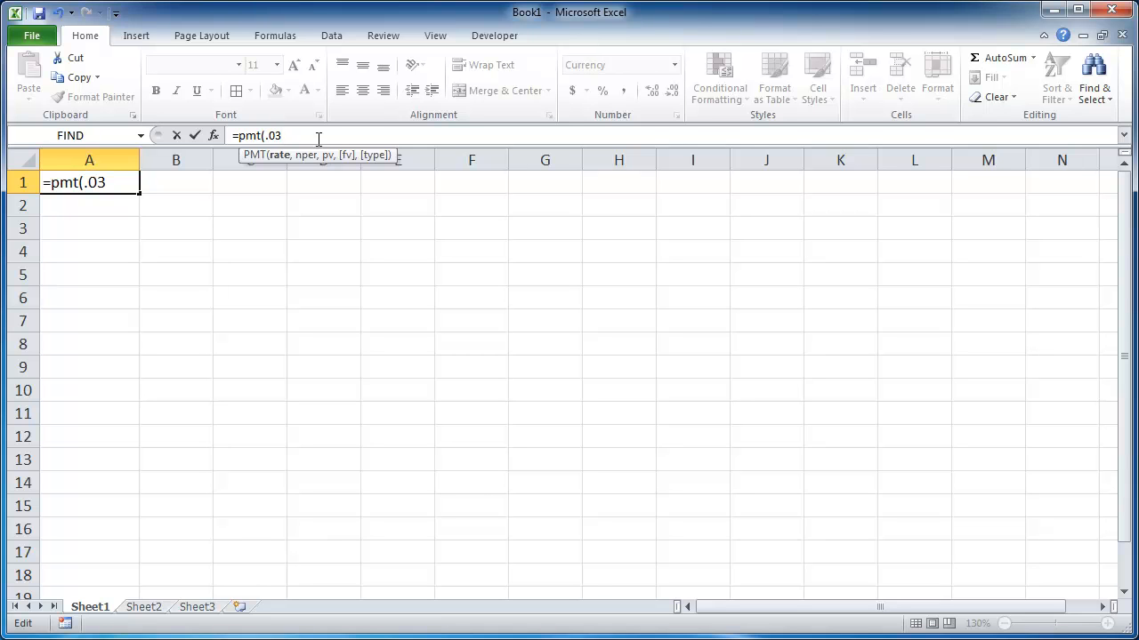
text(/12)
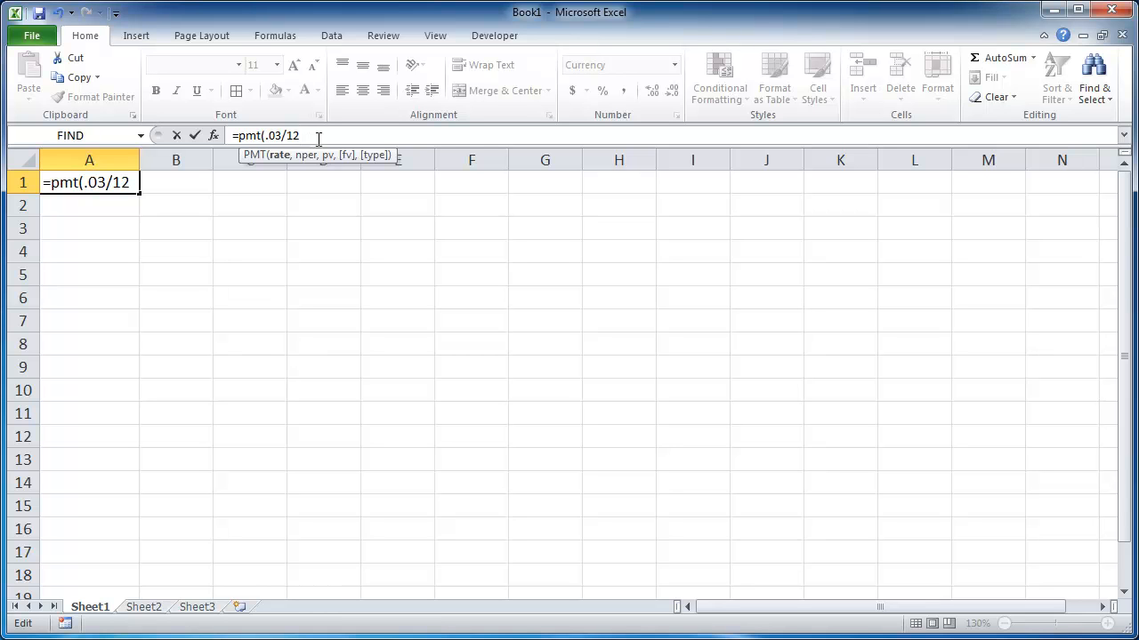
mouse_move(278, 165)
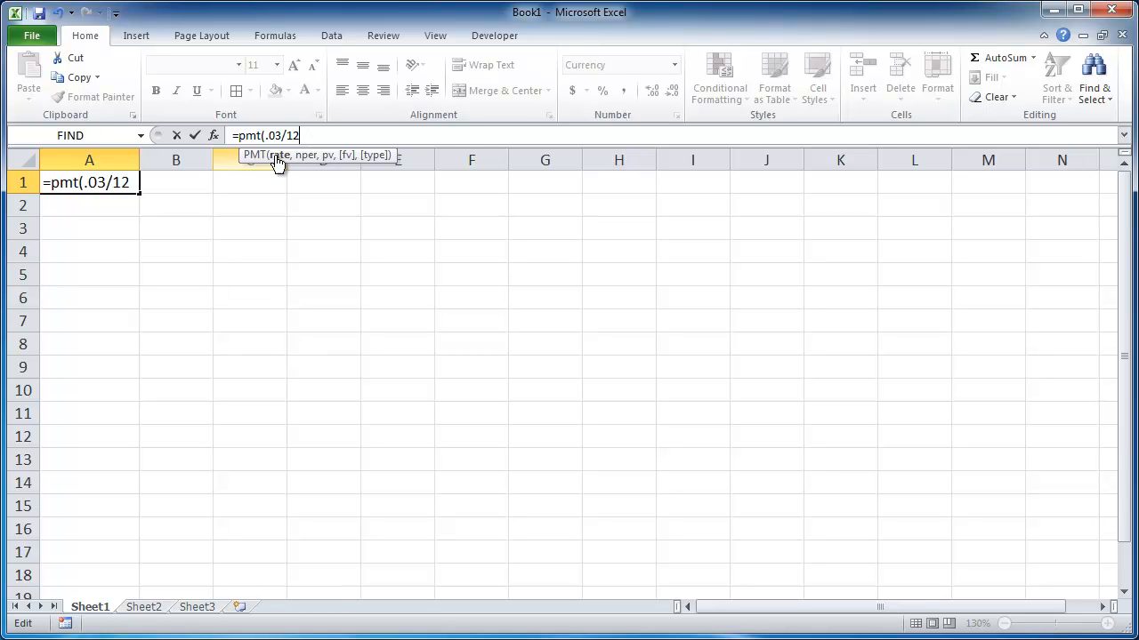
mouse_move(321, 142)
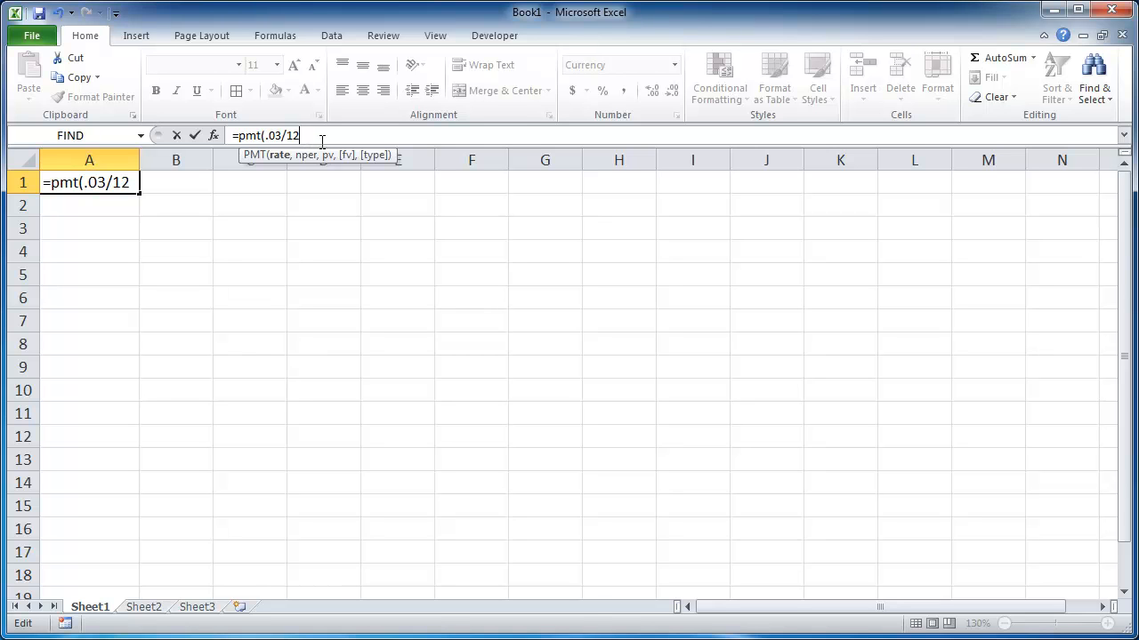
Add 30*12 periods and a 300000 present value to the PMT formula.
text(,)
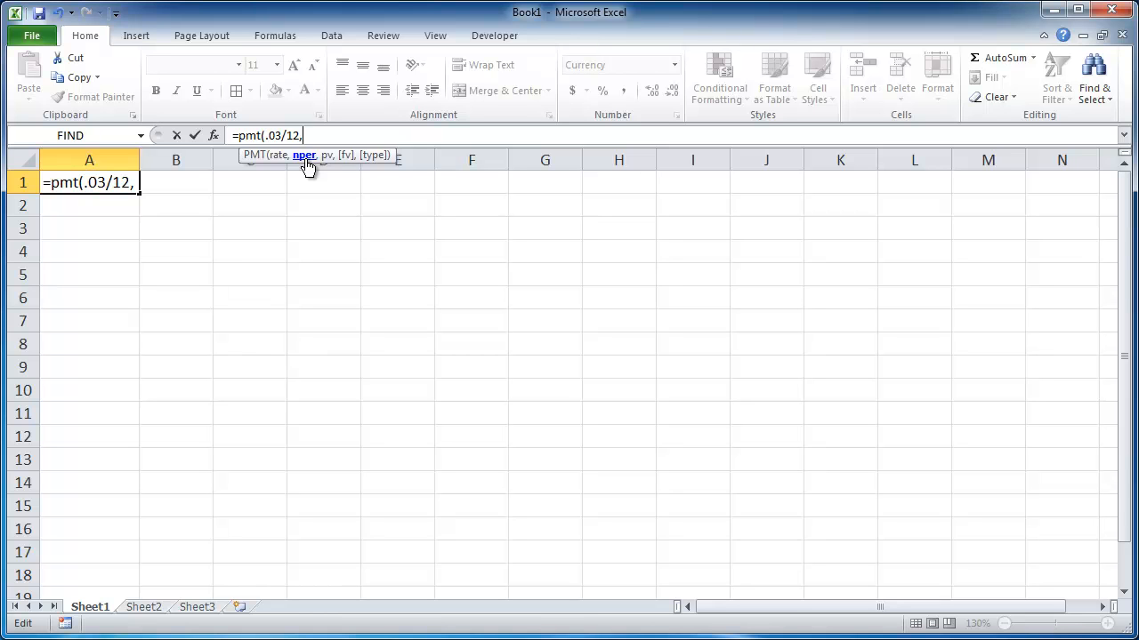
mouse_move(385, 151)
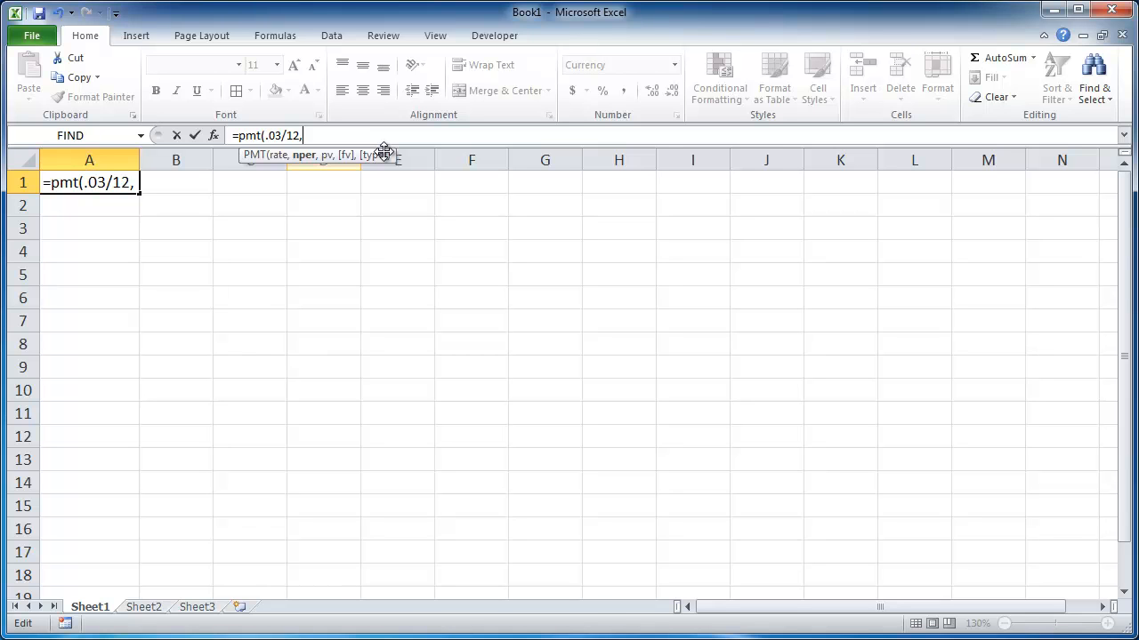
text(30)
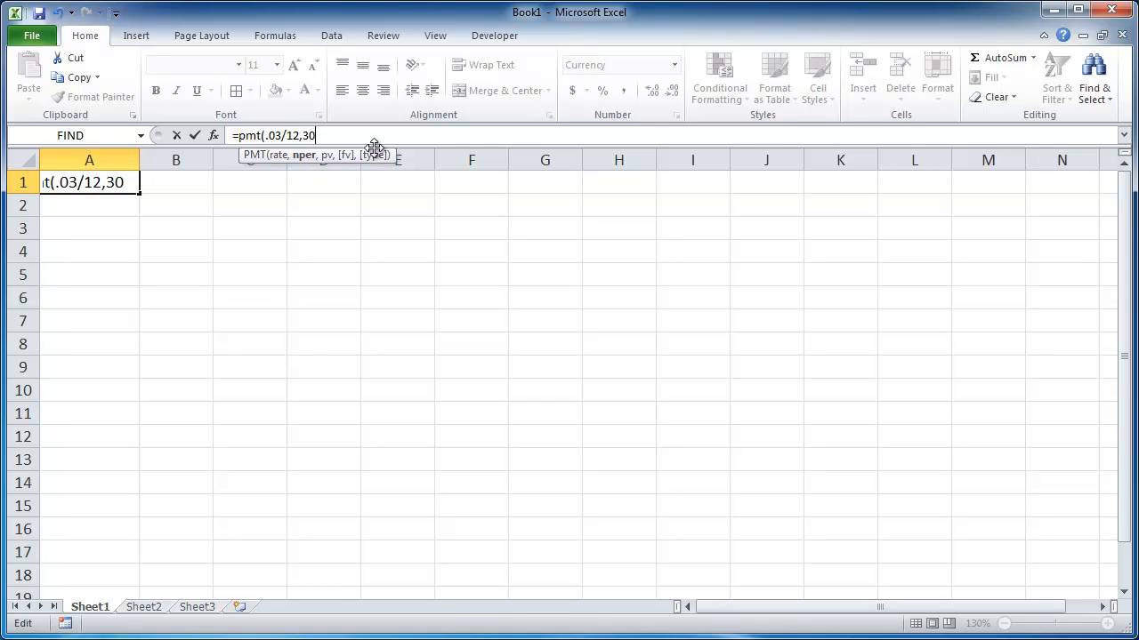
mouse_move(342, 150)
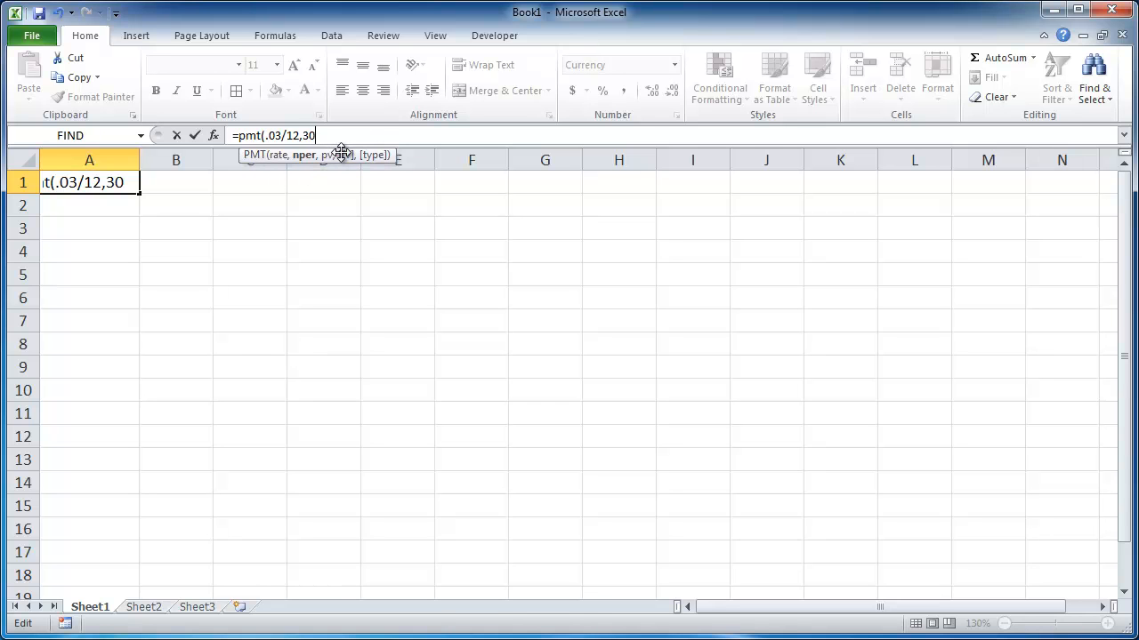
text(*12)
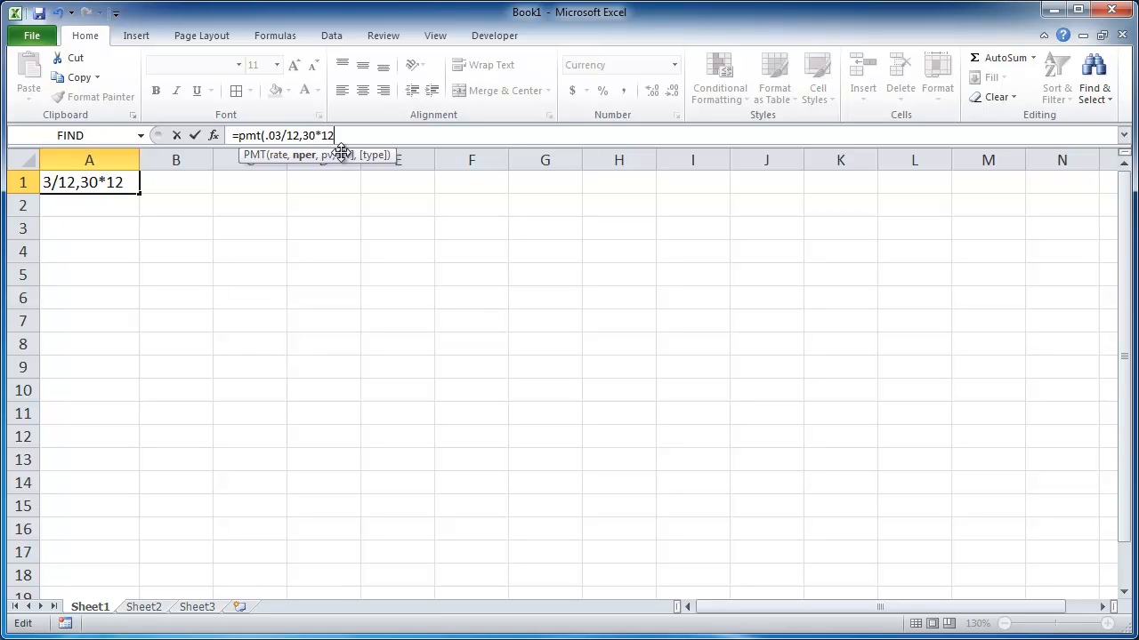
text(,)
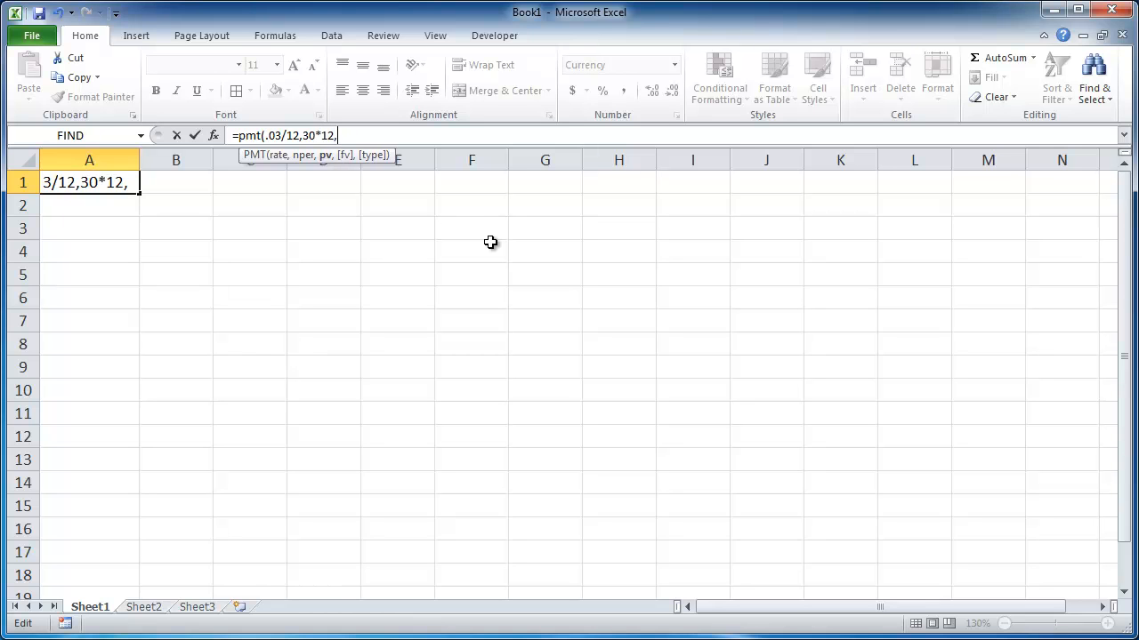
mouse_move(323, 161)
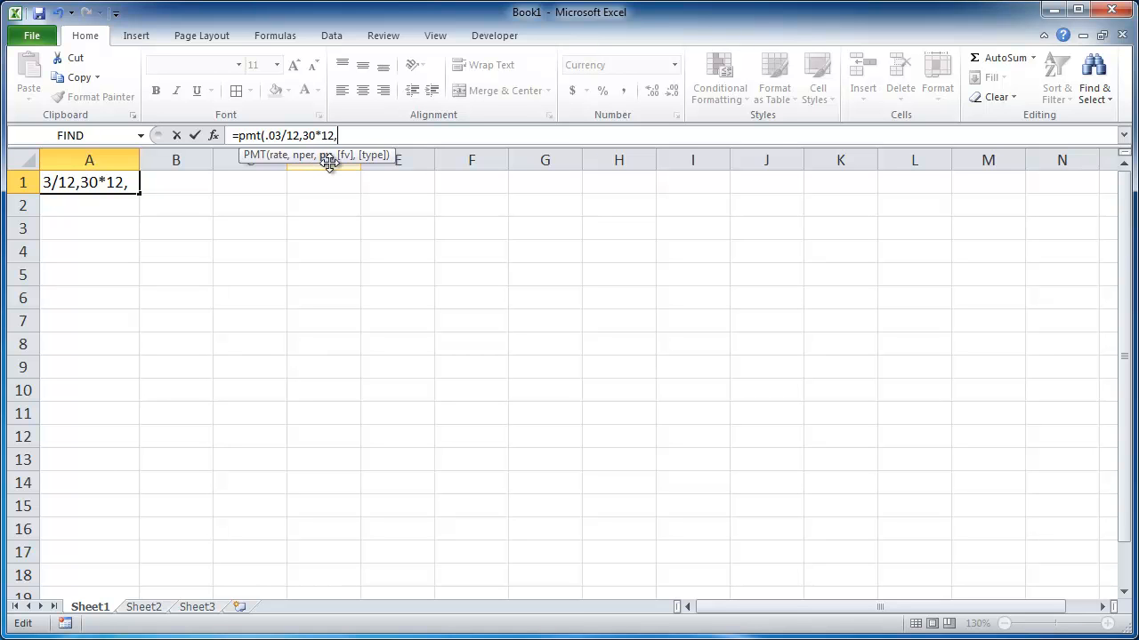
mouse_move(331, 167)
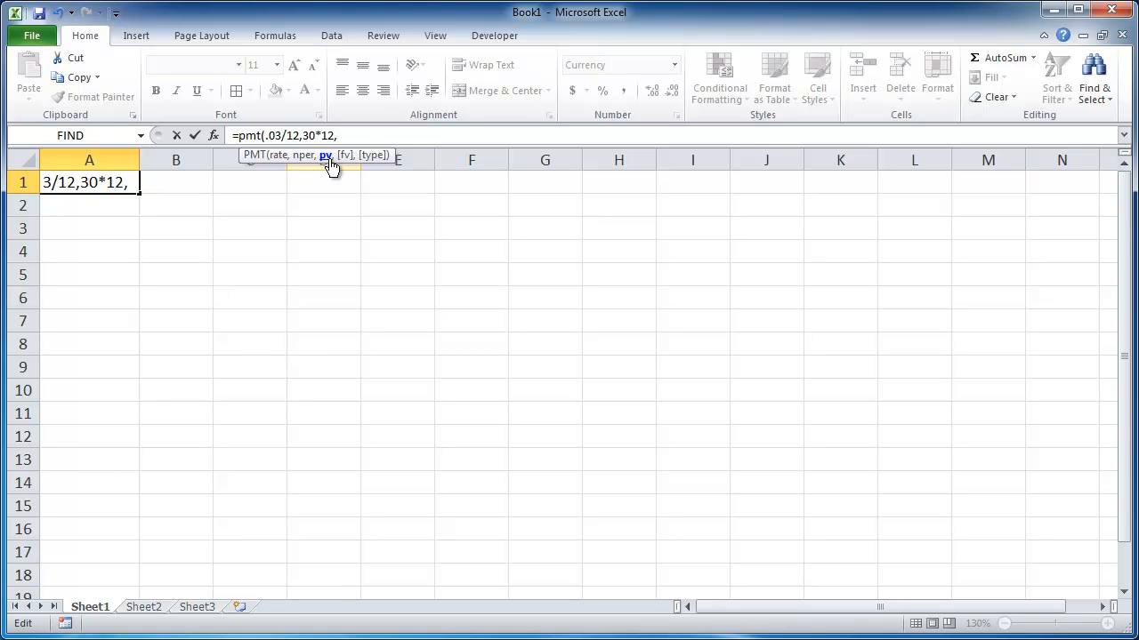
mouse_move(394, 233)
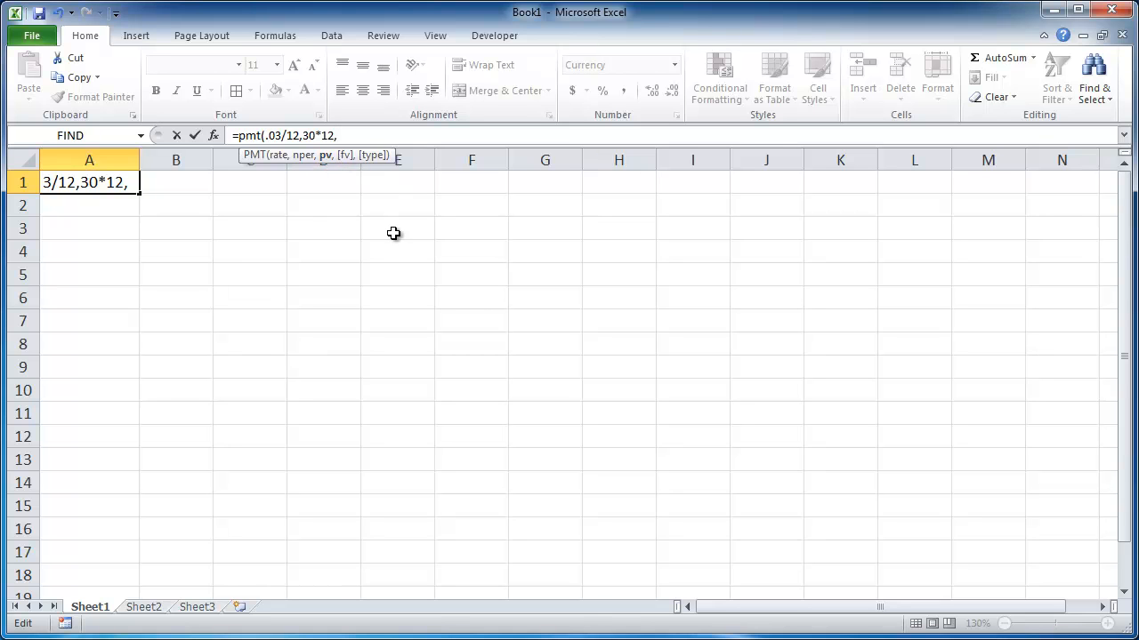
text(3)
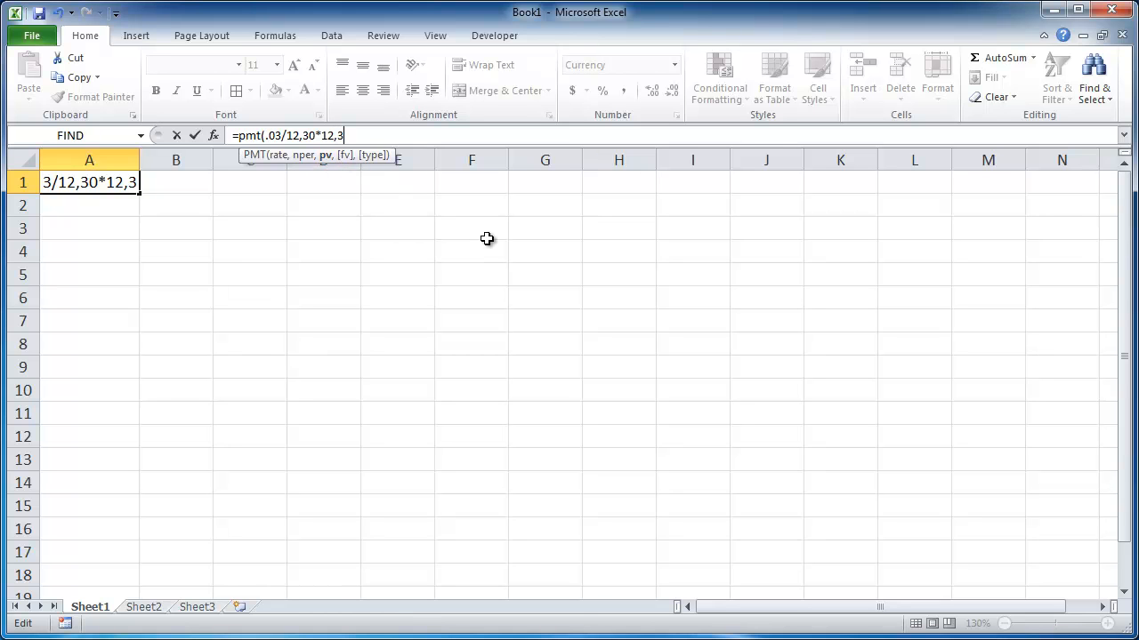
text(000)
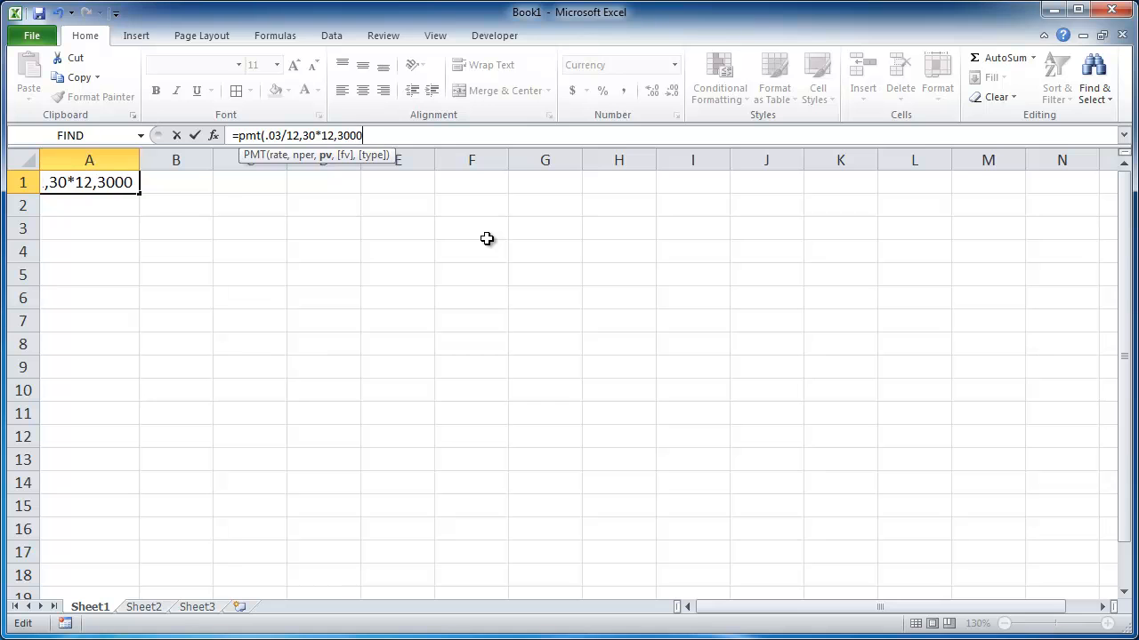
text(00)
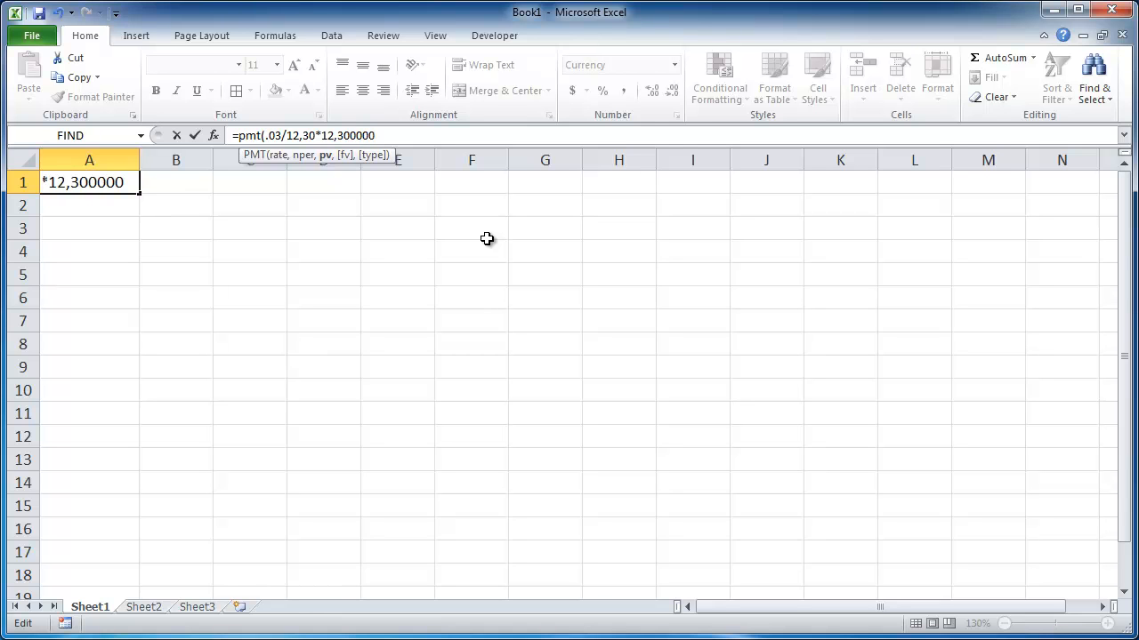
Finish and enter =pmt(.03/12,30*12,300000,0), deleting the stray extra arguments first.
text(,0)
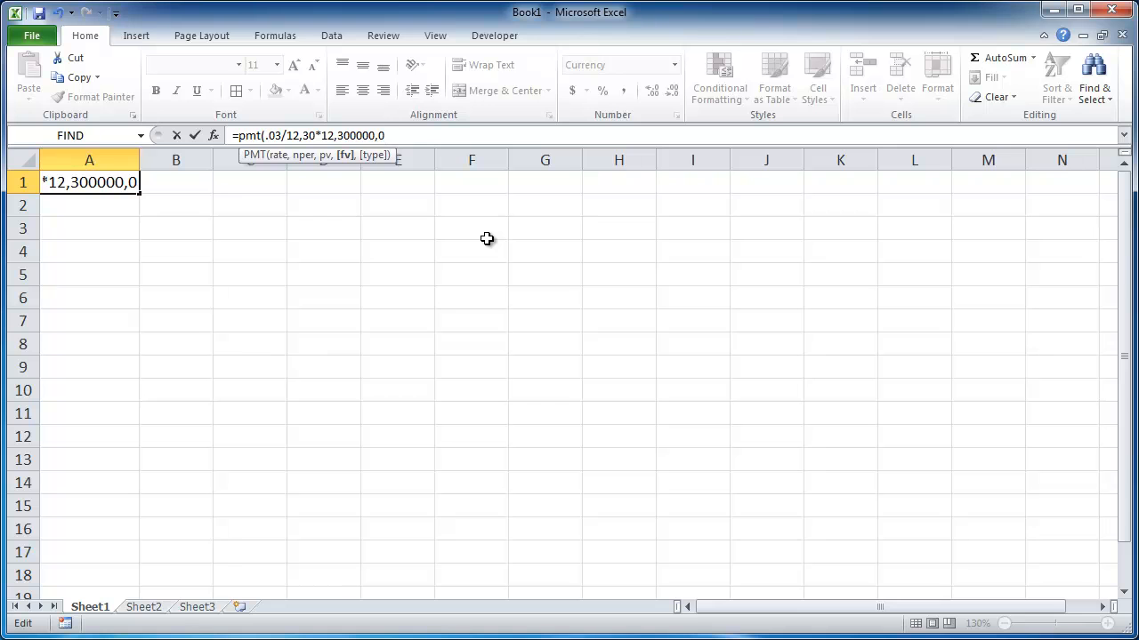
text(,)
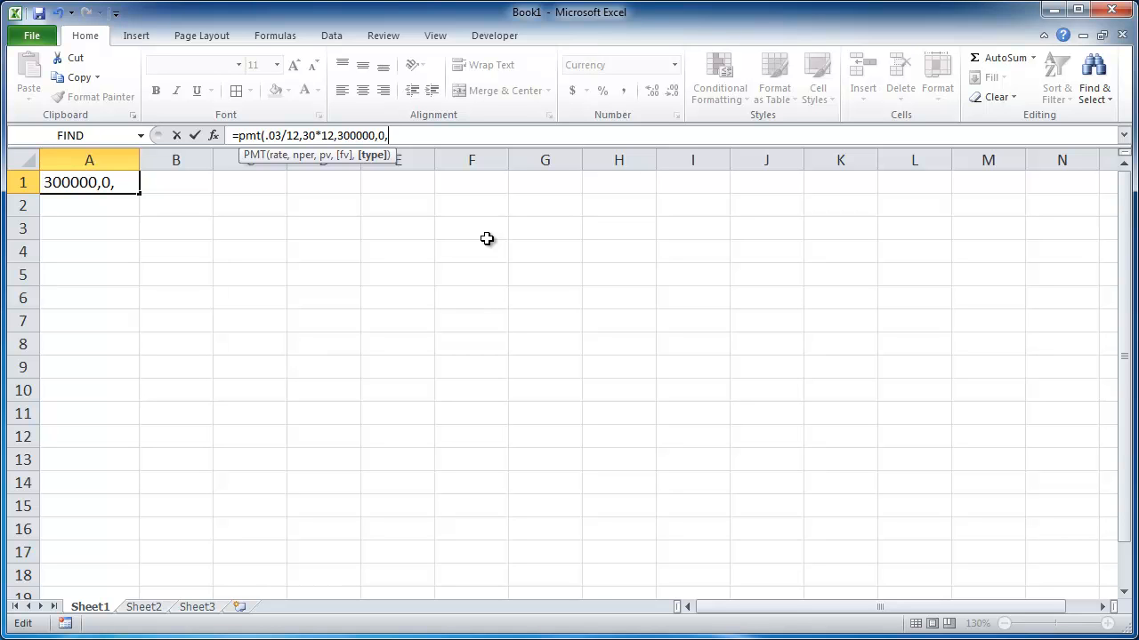
key(Backspace)
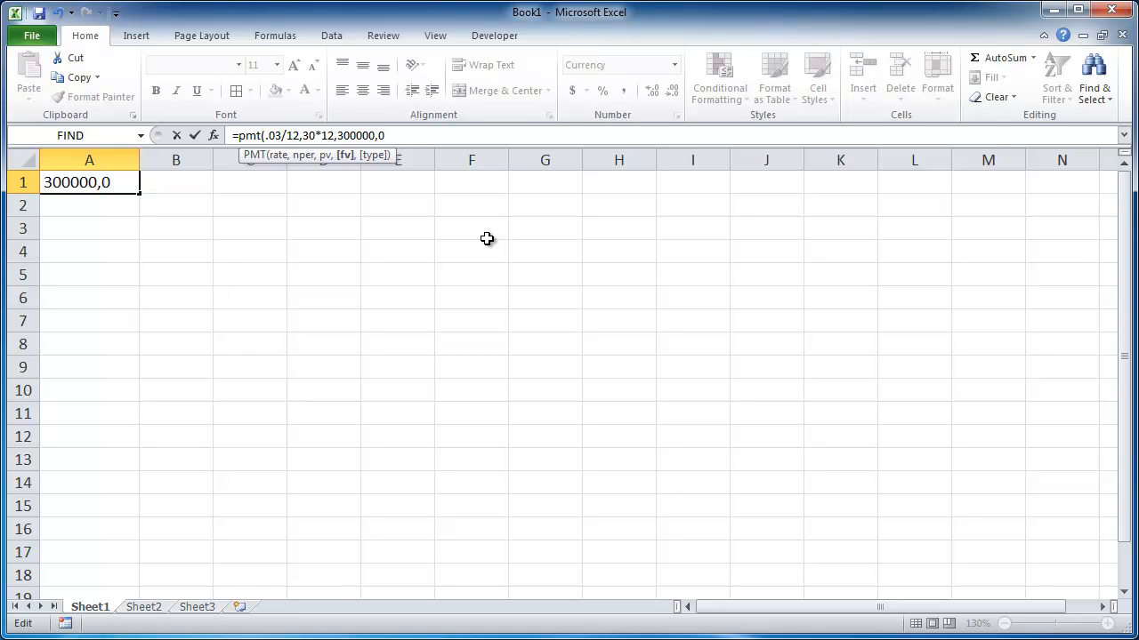
text(,1)
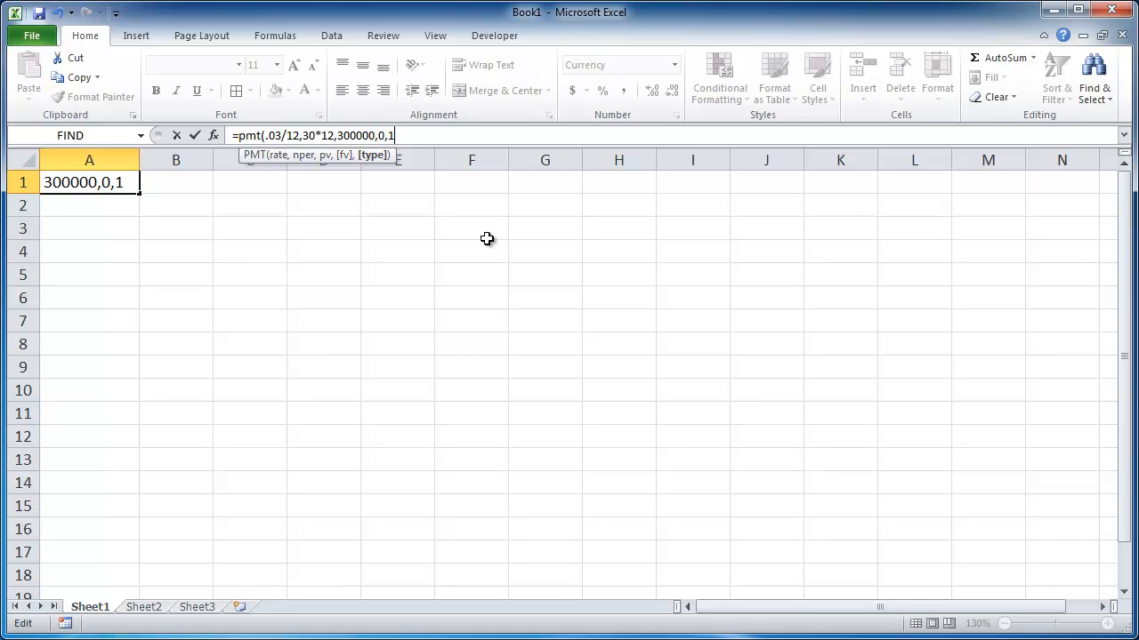
key(backspace)
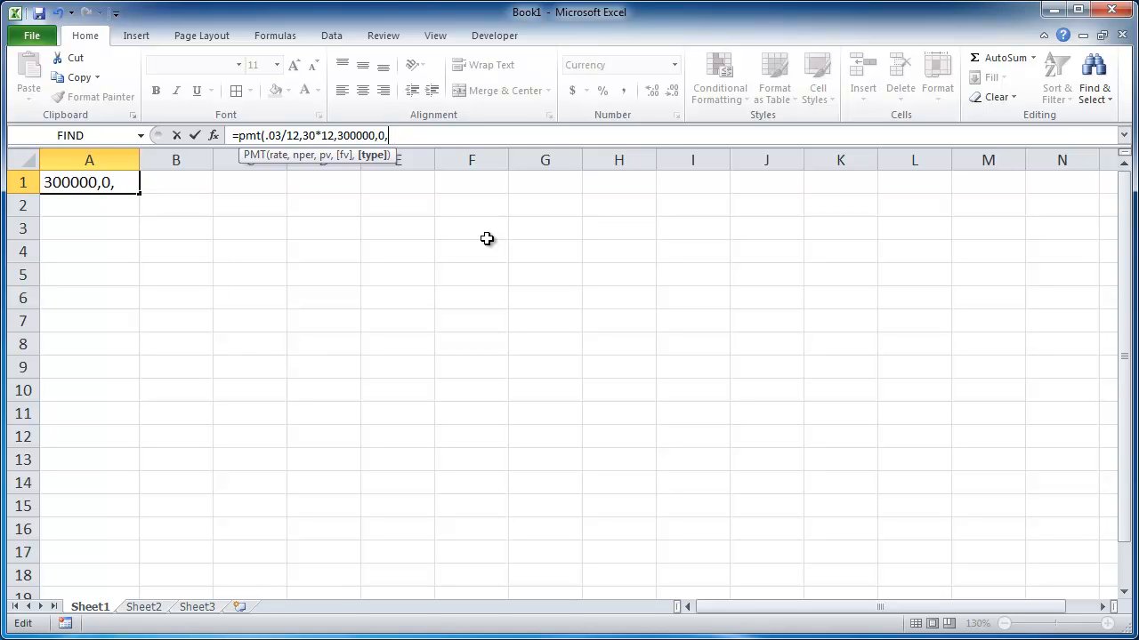
text(0)
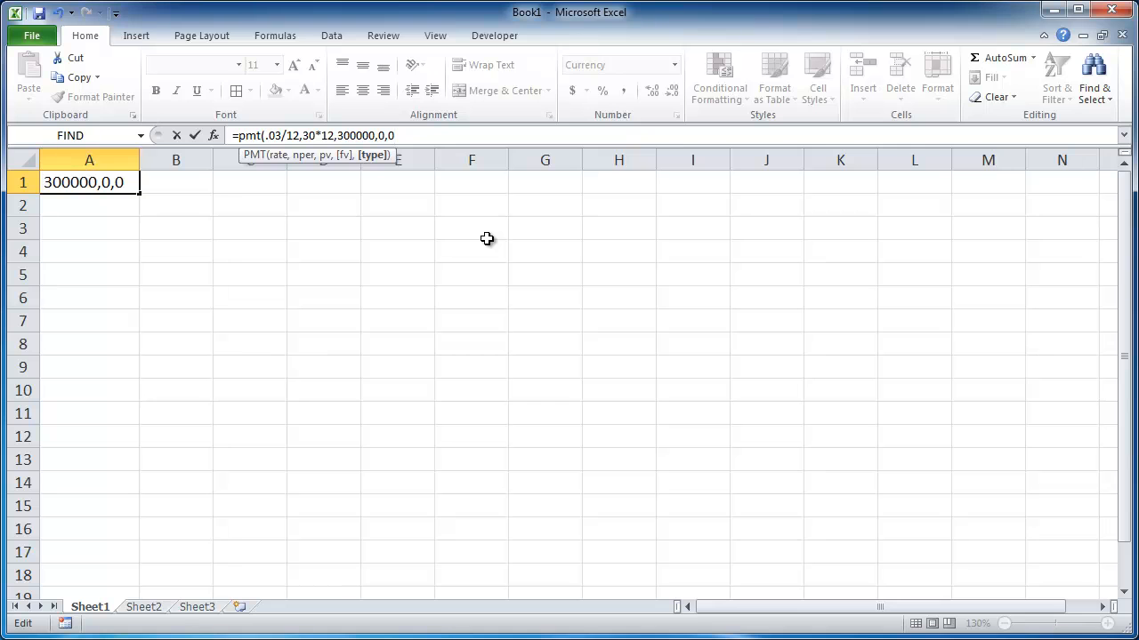
key(backspace)
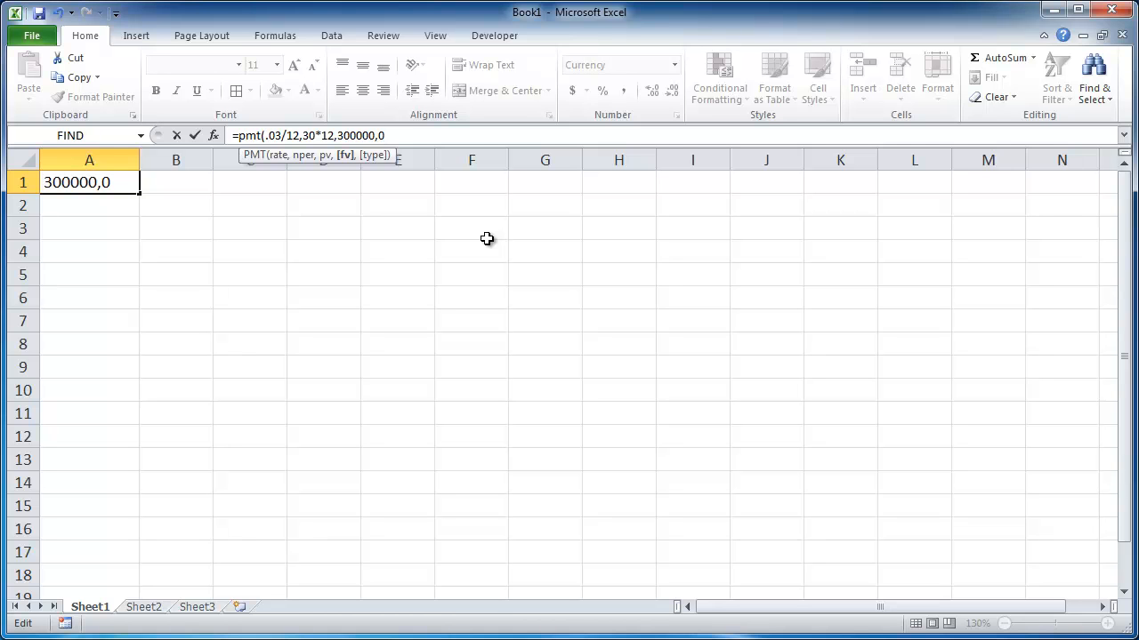
text())
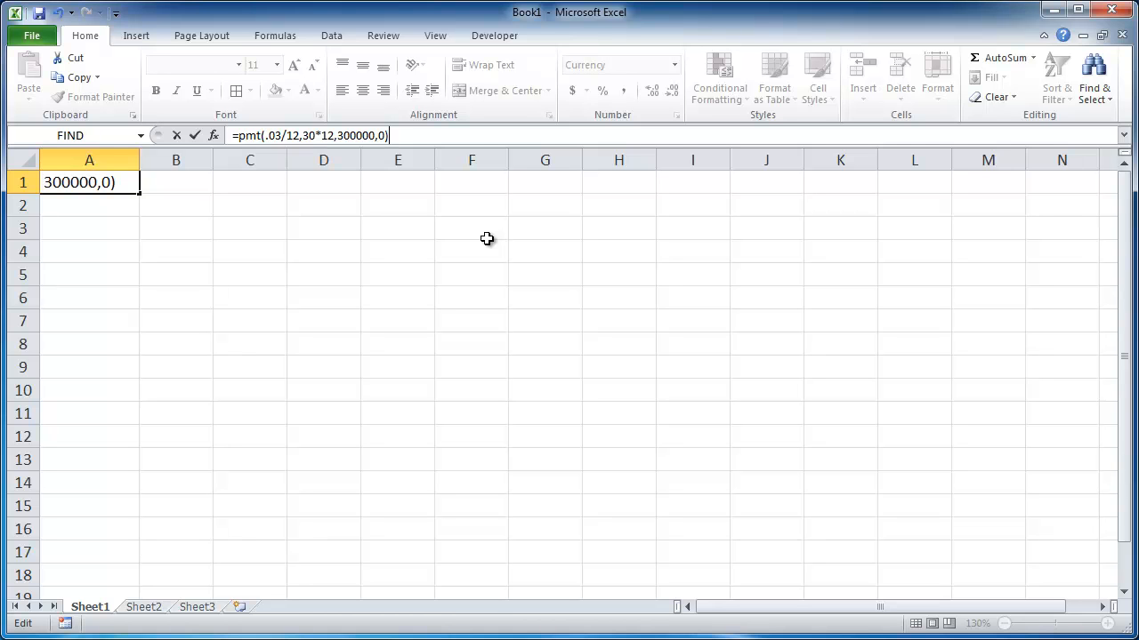
key(Return)
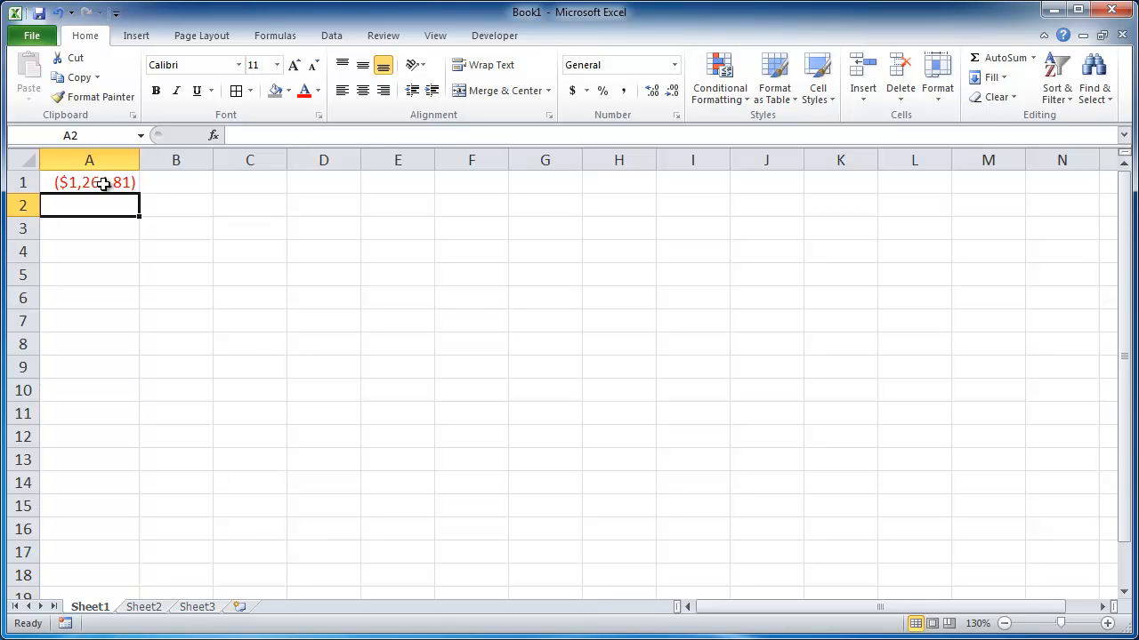
click(89, 183)
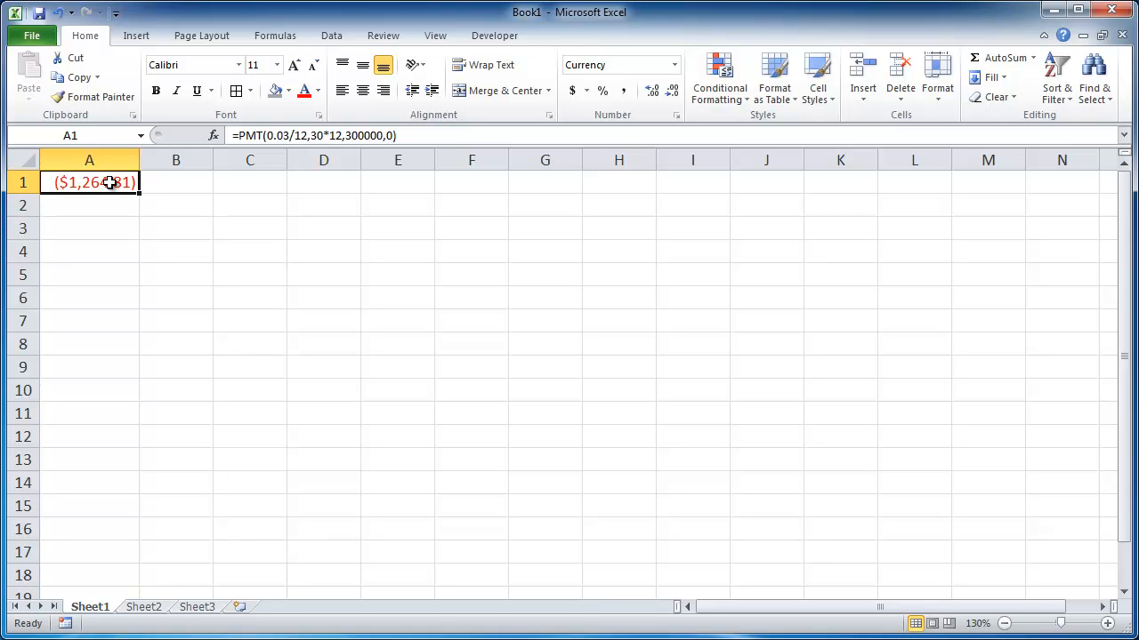
mouse_move(338, 135)
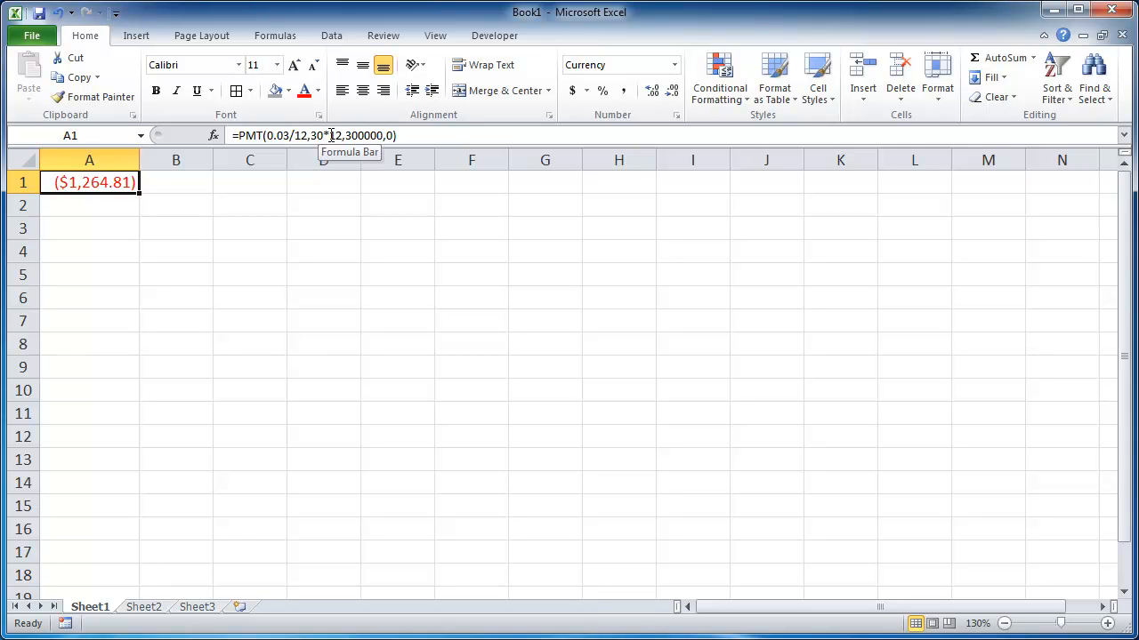
mouse_move(265, 321)
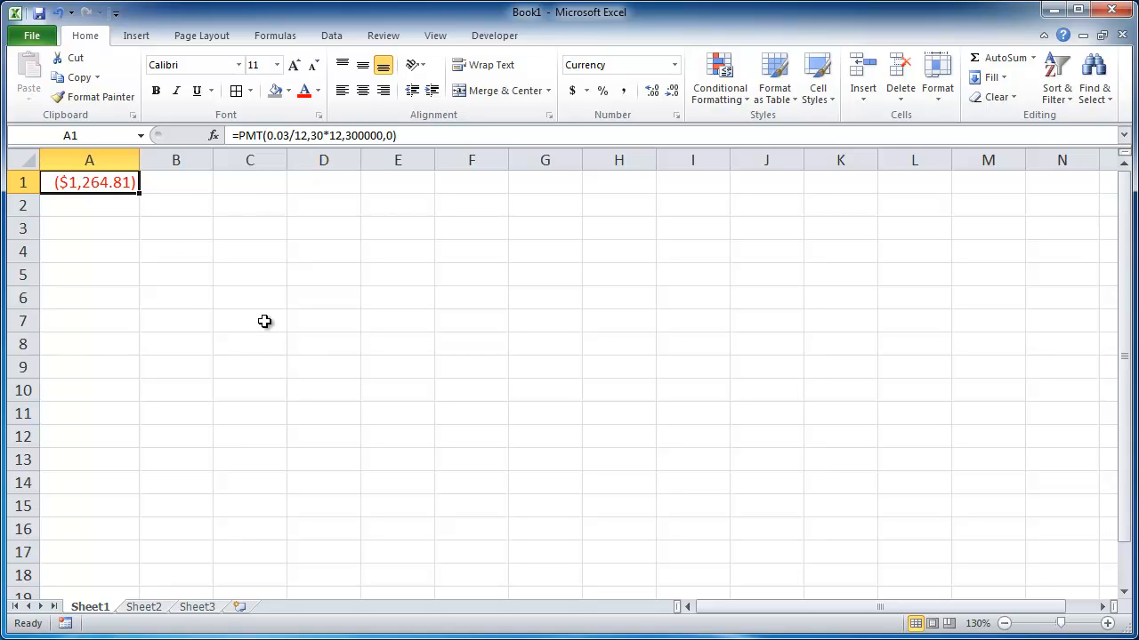
mouse_move(152, 611)
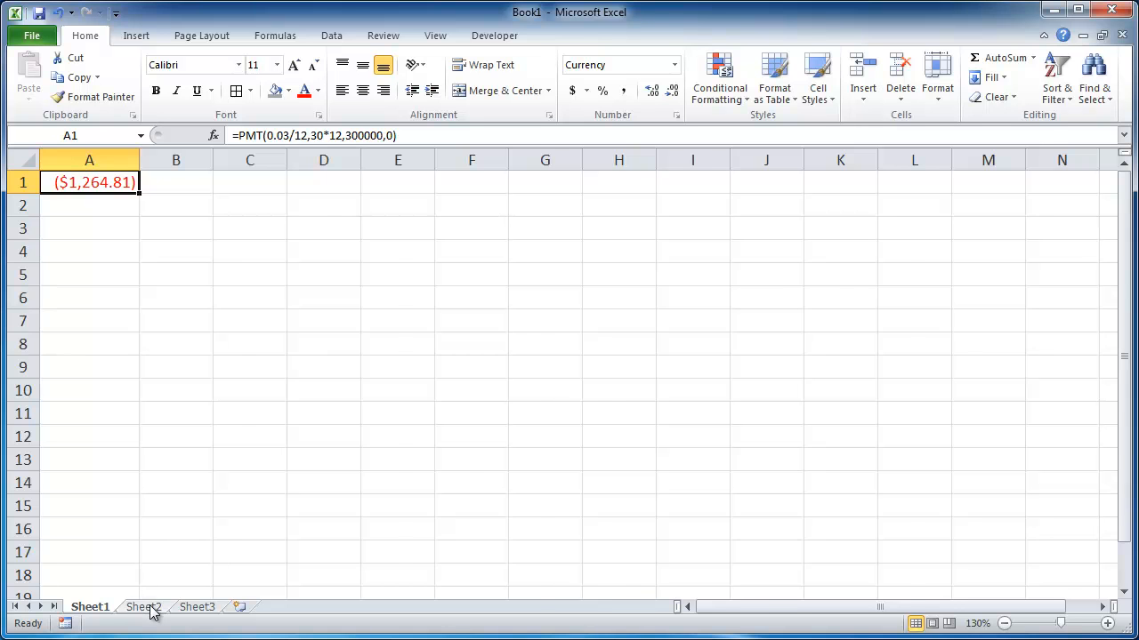
Switch to Sheet2, glance back at Sheet1's payment formula, then return to Sheet2.
click(142, 606)
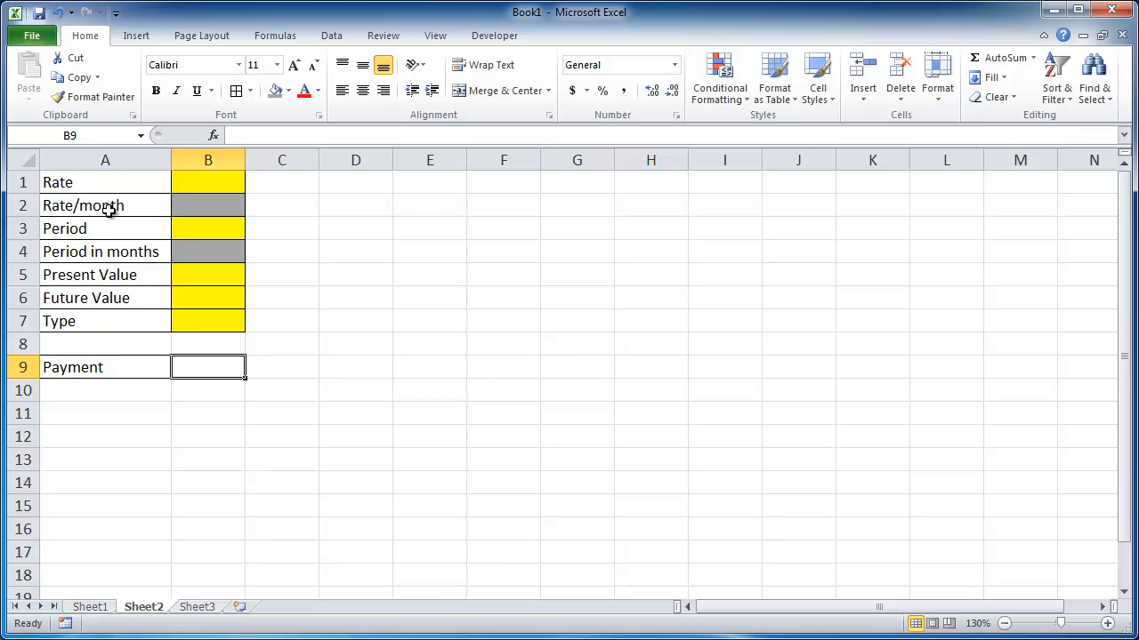
mouse_move(138, 354)
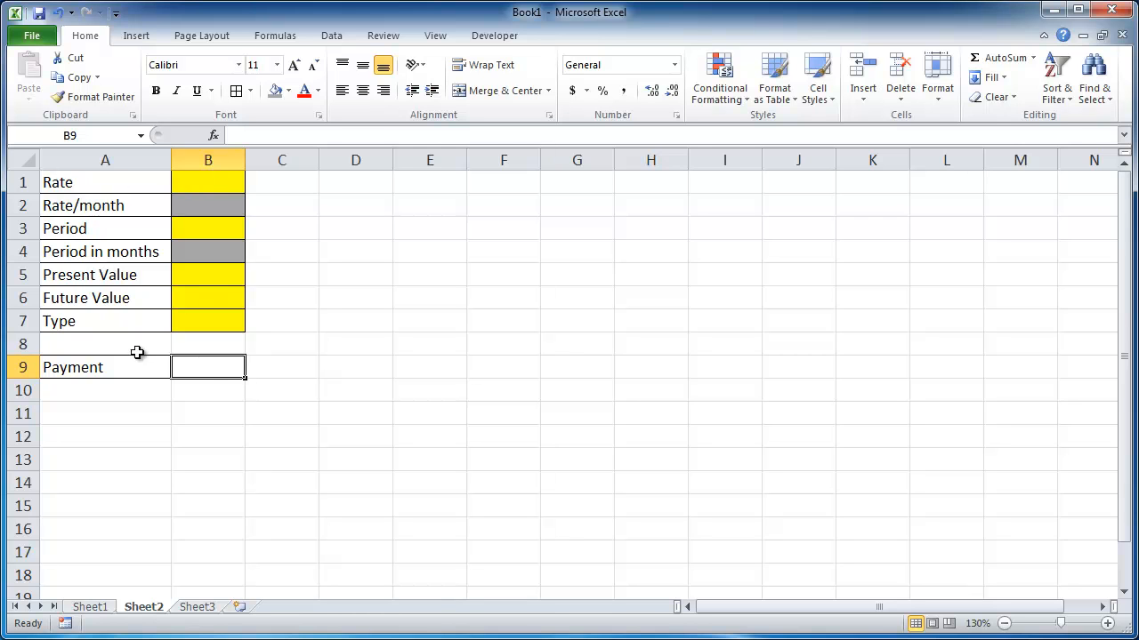
mouse_move(127, 401)
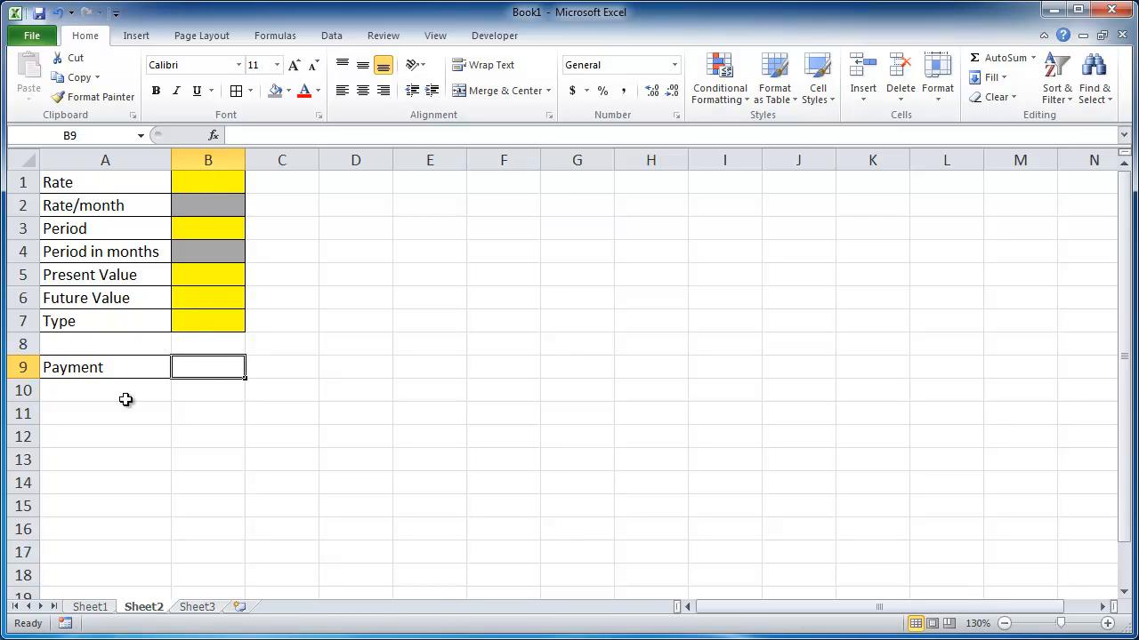
click(89, 607)
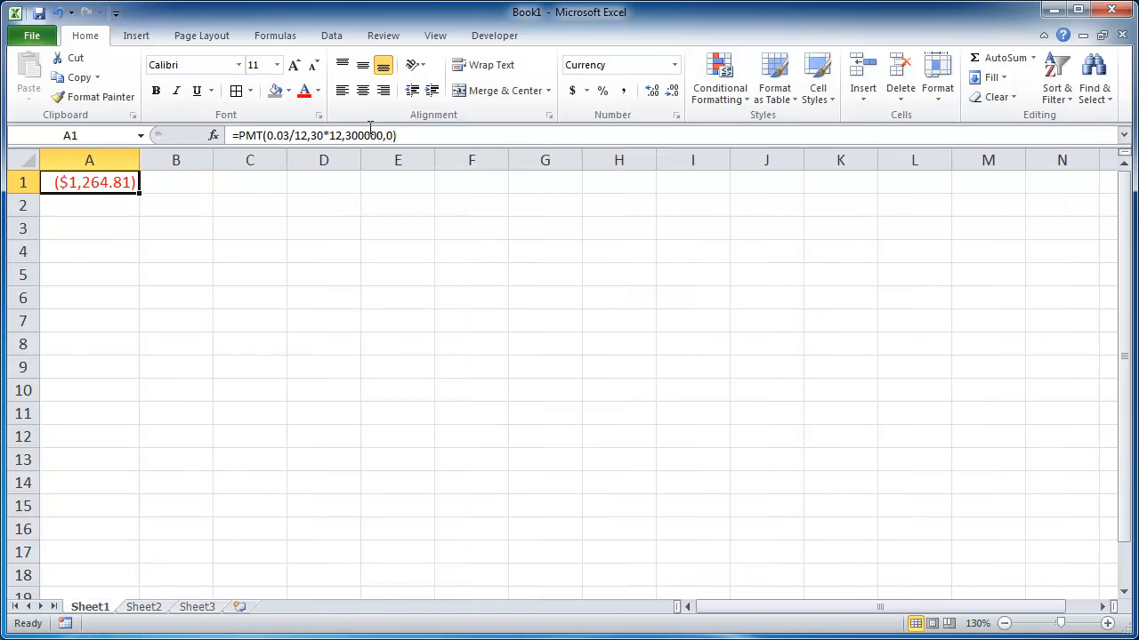
click(143, 606)
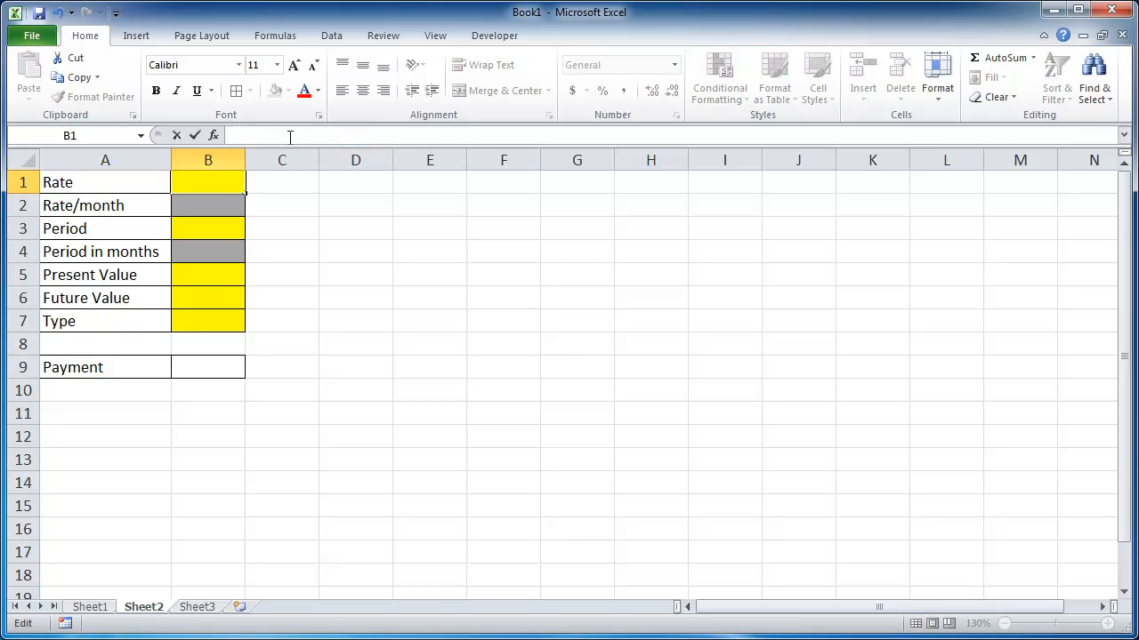
Enter 3% rate, =B1/12, 30 years, =B3*12, 300000 present value and 0 future value.
text(3)
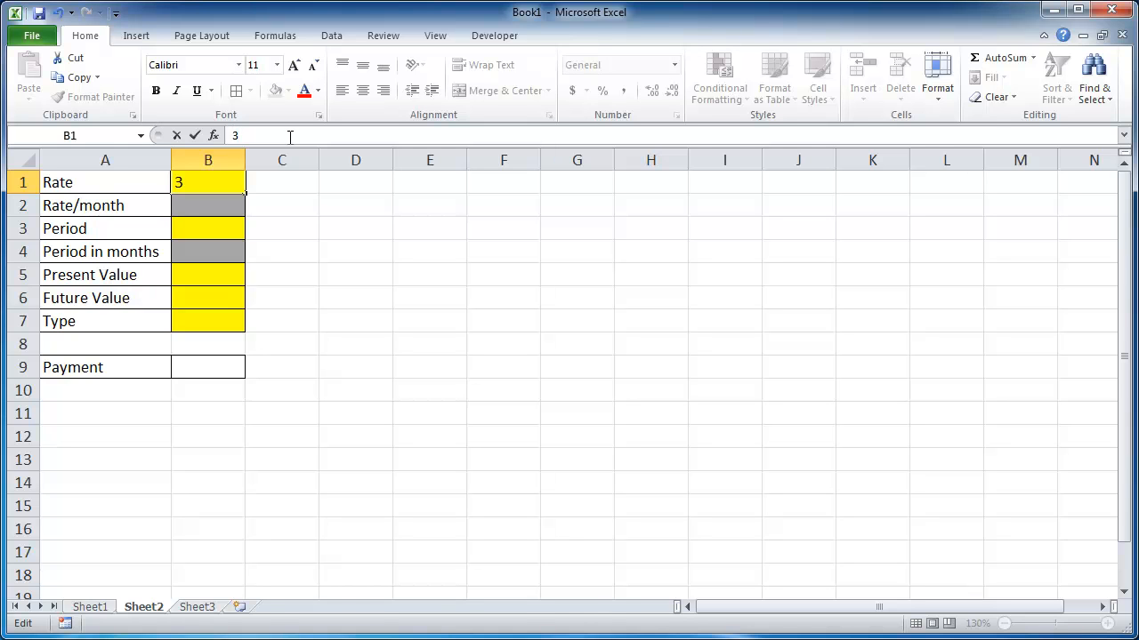
key(Return)
text(=B1)
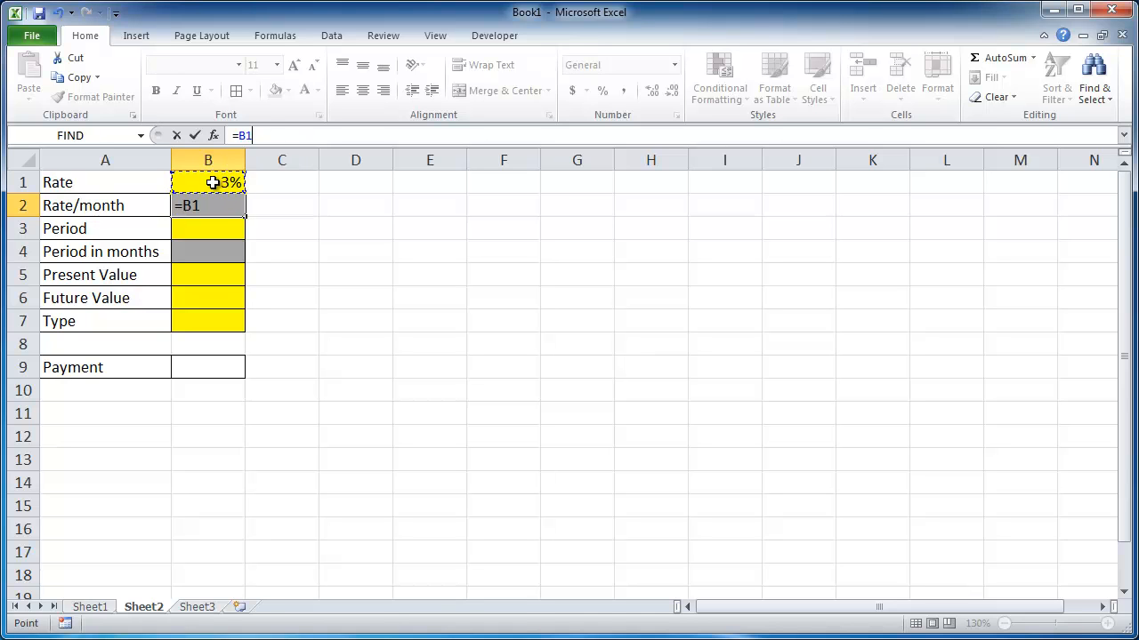
key(Return)
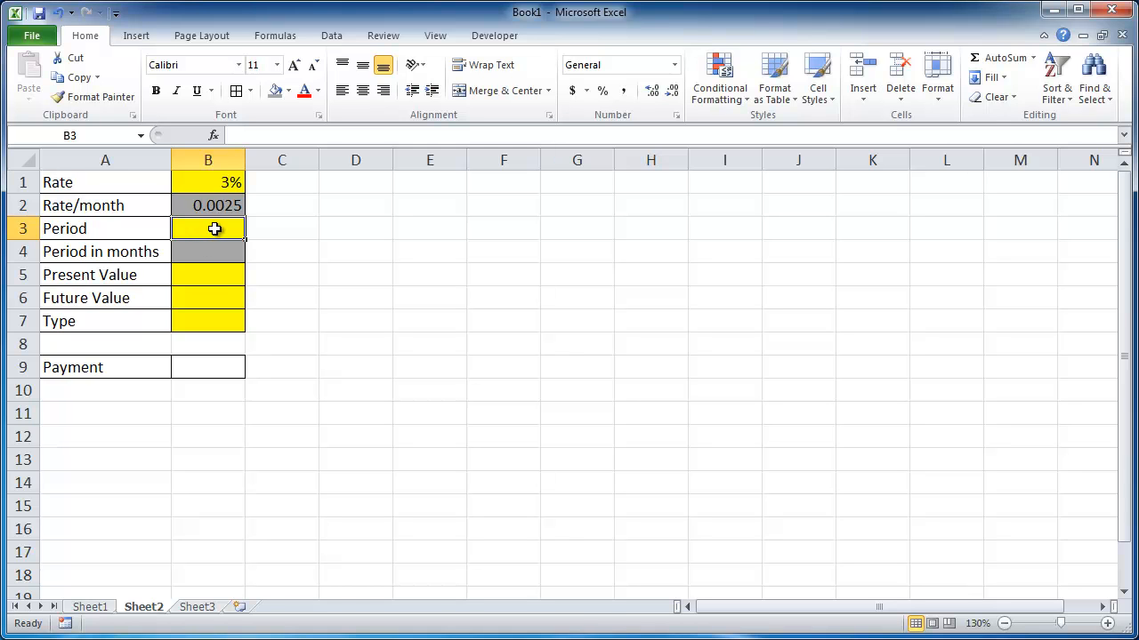
text(30)
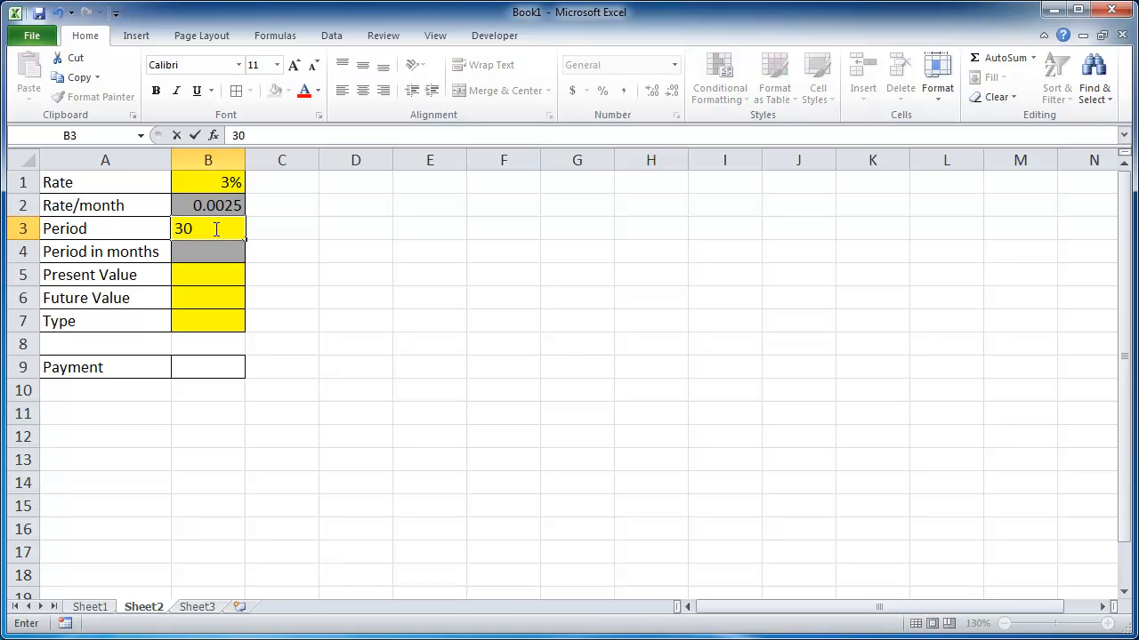
key(Return)
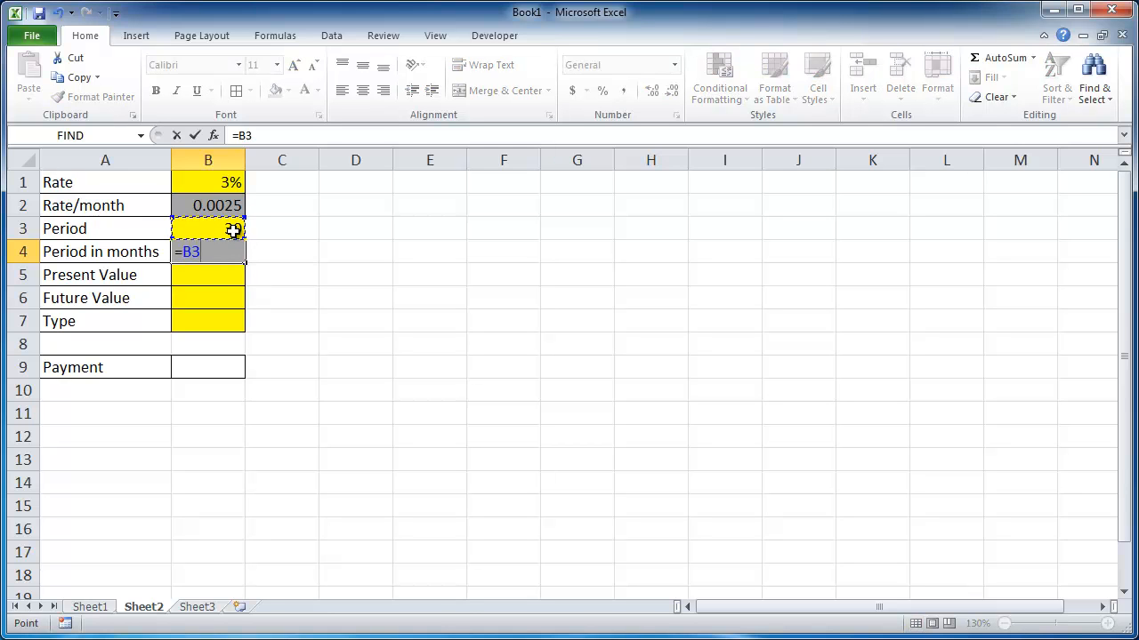
text(*12)
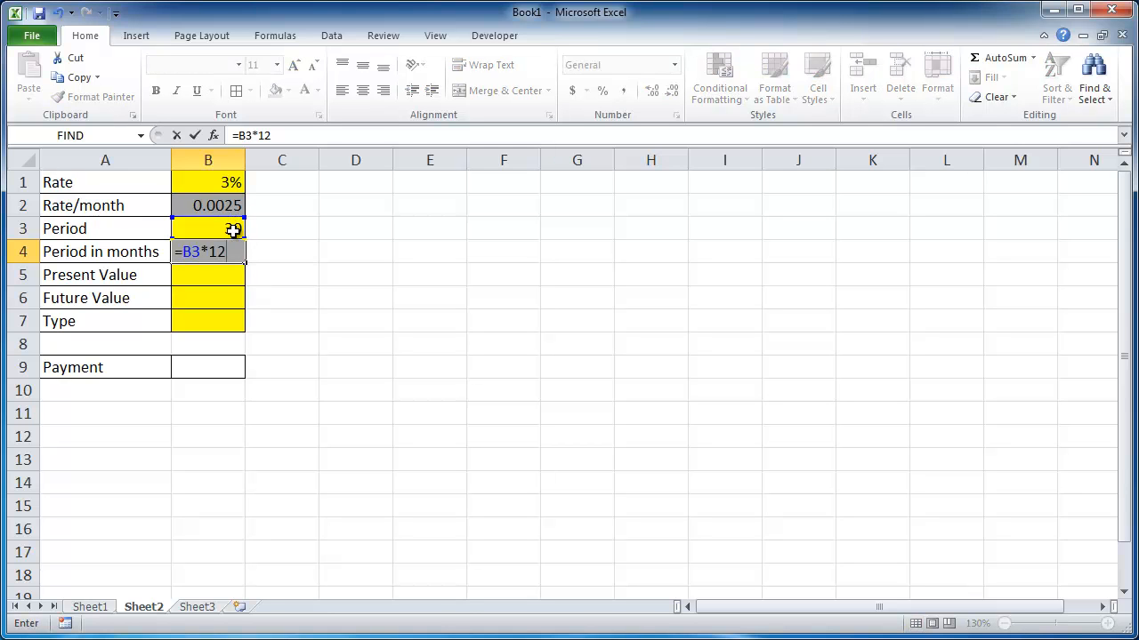
key(Return)
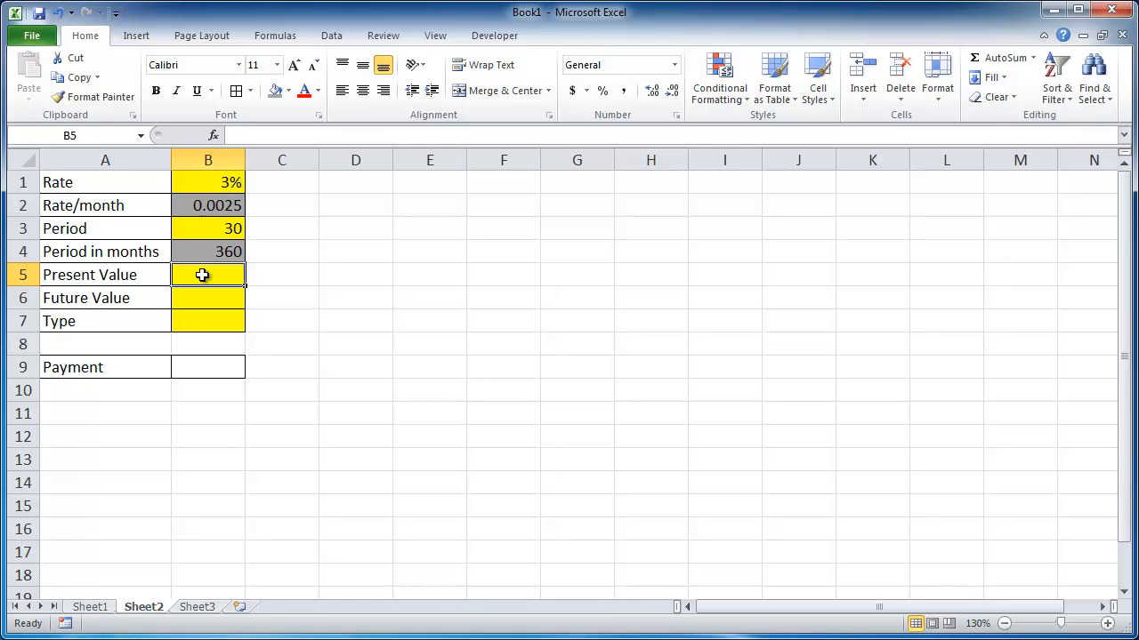
text(3)
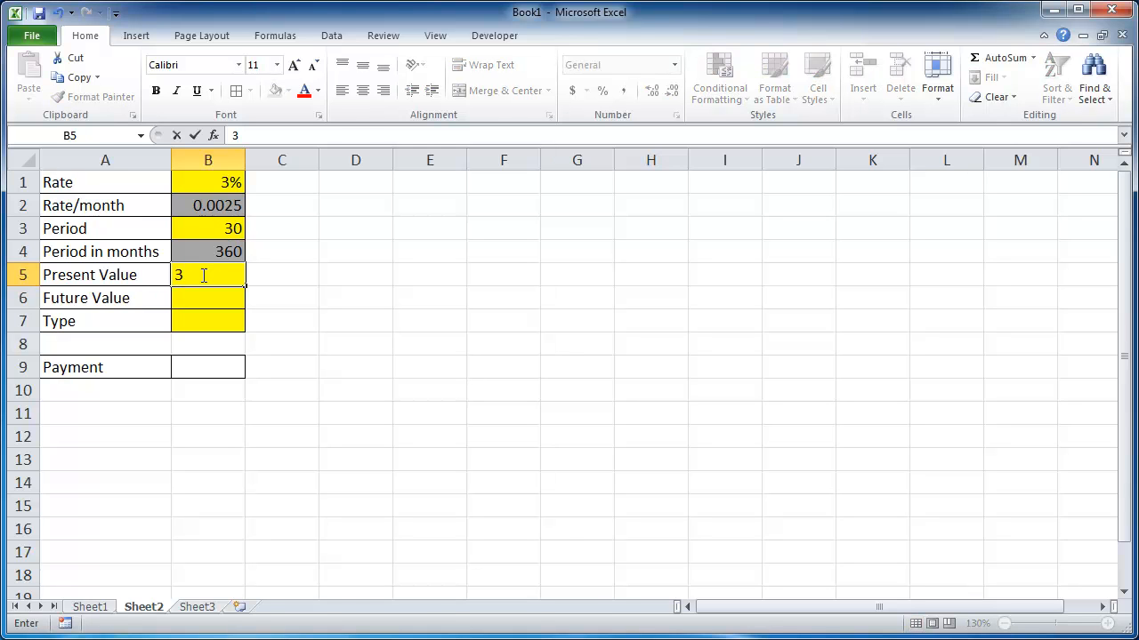
text(000)
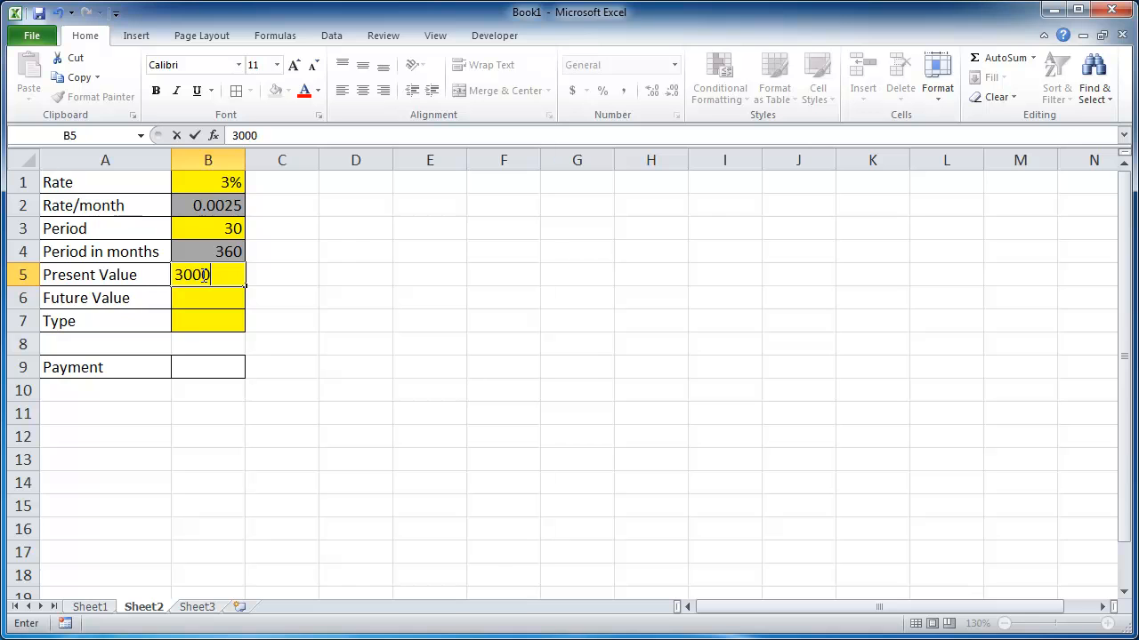
text(00)
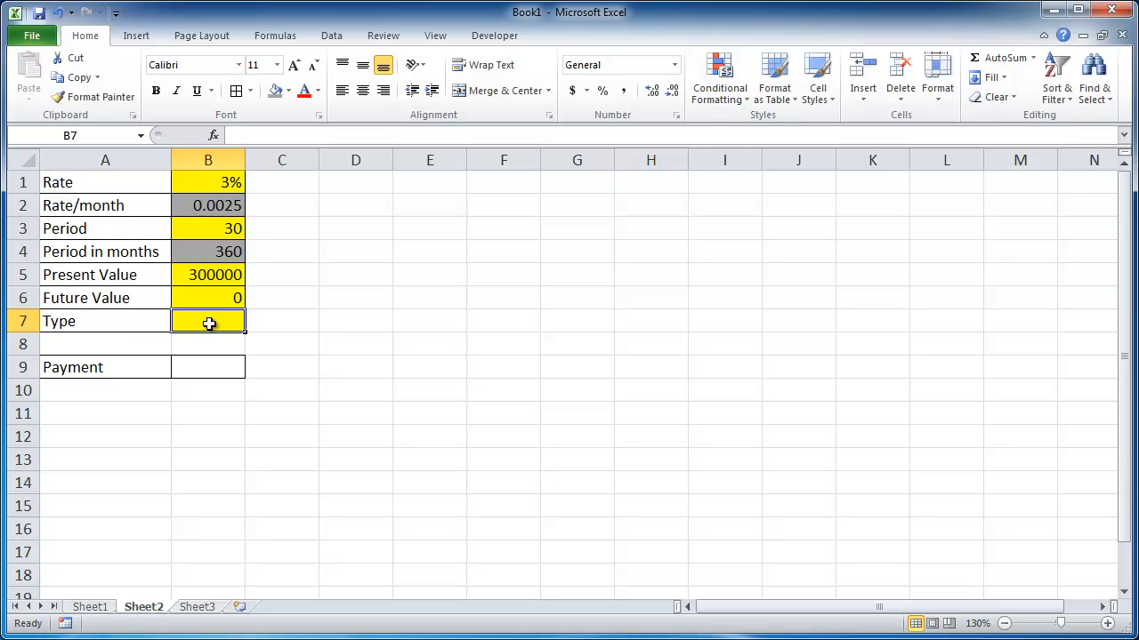
text(0)
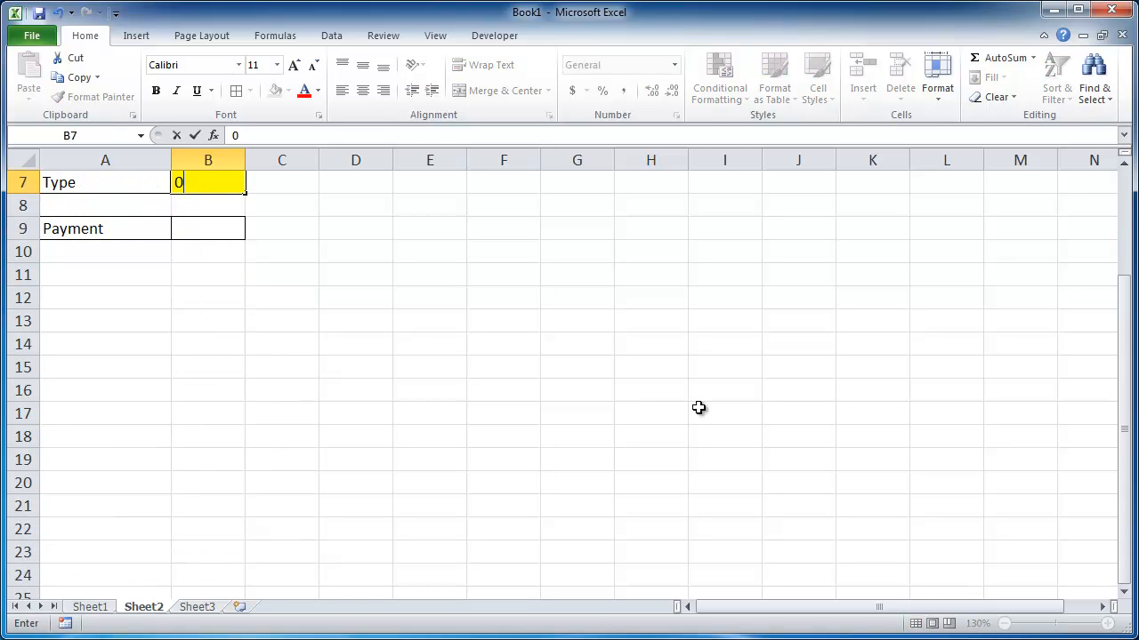
Return to Sheet2 from Sheet1 and start a formula in the Payment cell B9.
scroll(up, 3)
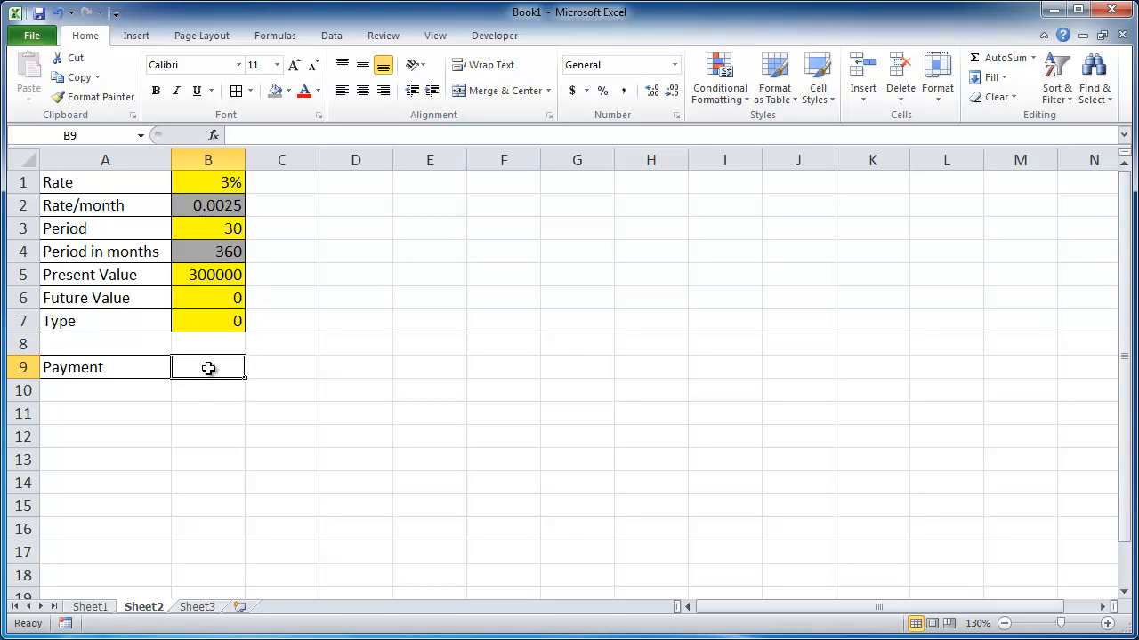
click(89, 606)
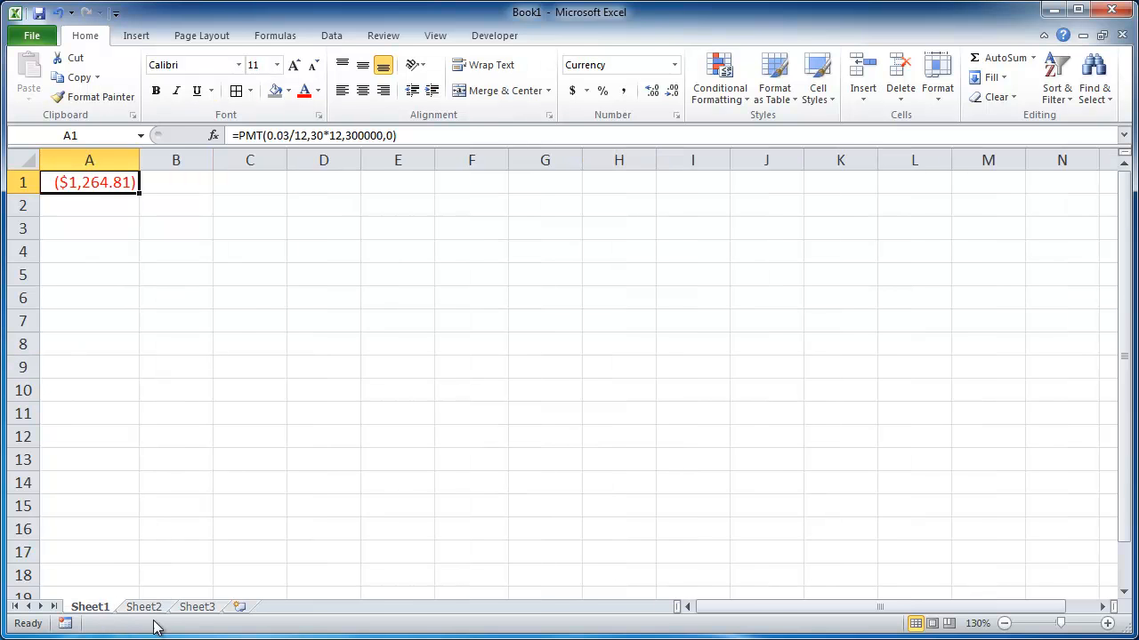
click(144, 607)
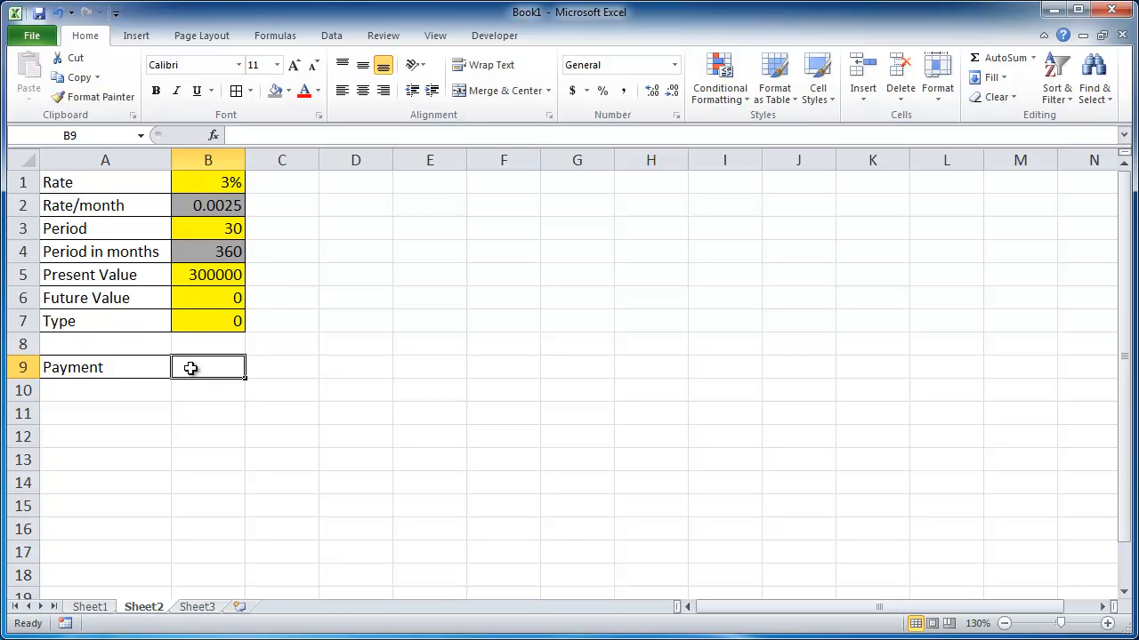
text(=)
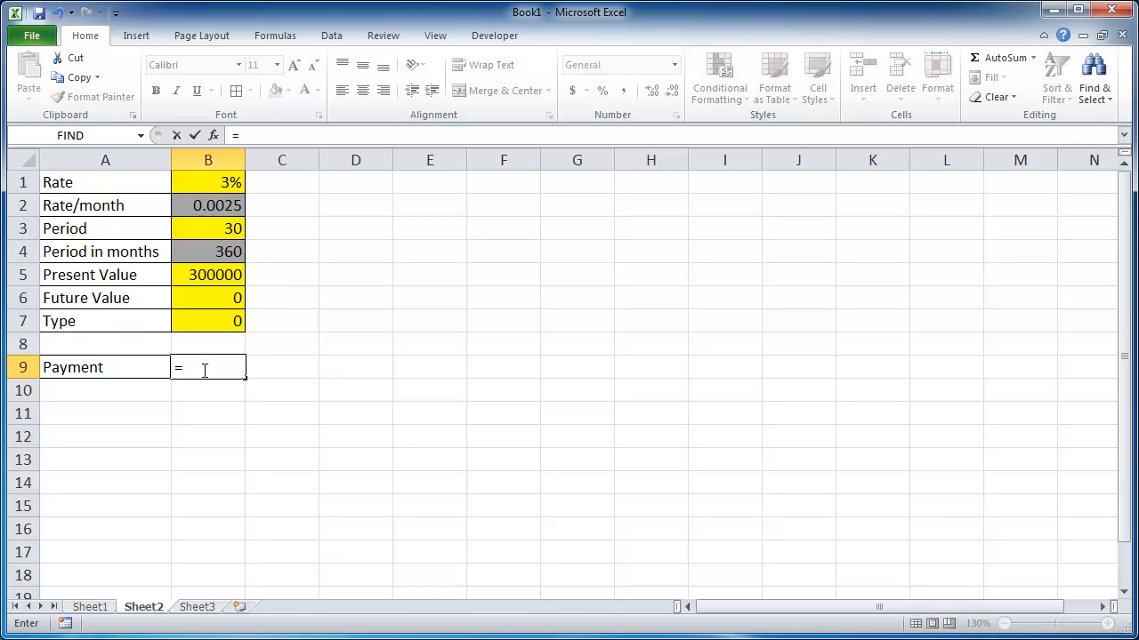
Build B9's PMT formula from Rate/month B2, Period in months B4 and Present Value B5.
text(pmt)
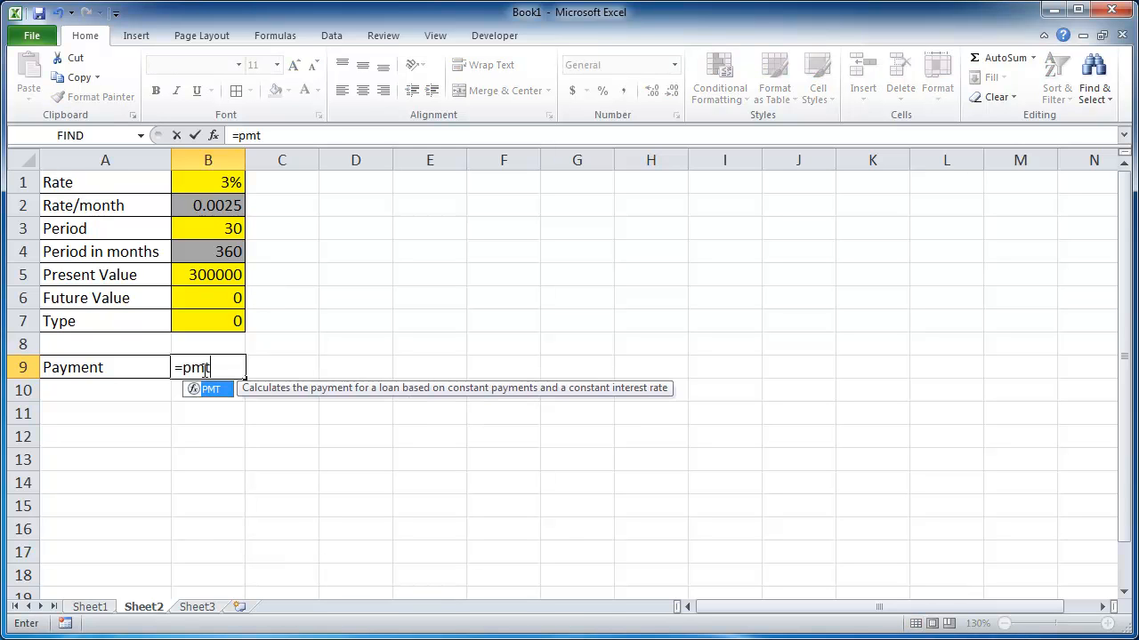
text(()
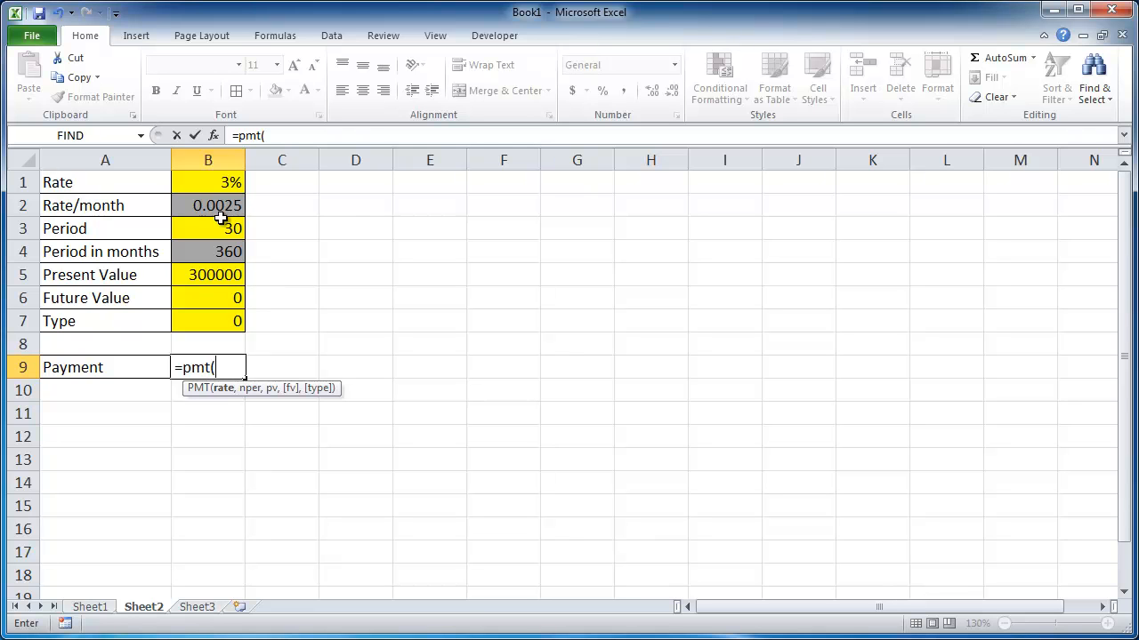
click(207, 205)
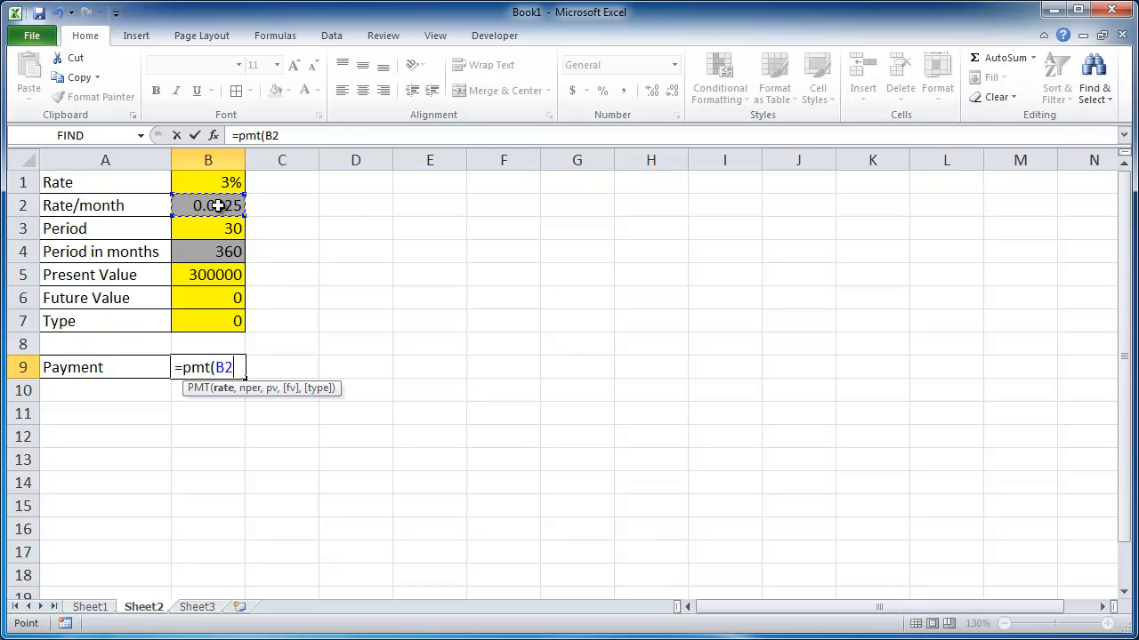
text(,)
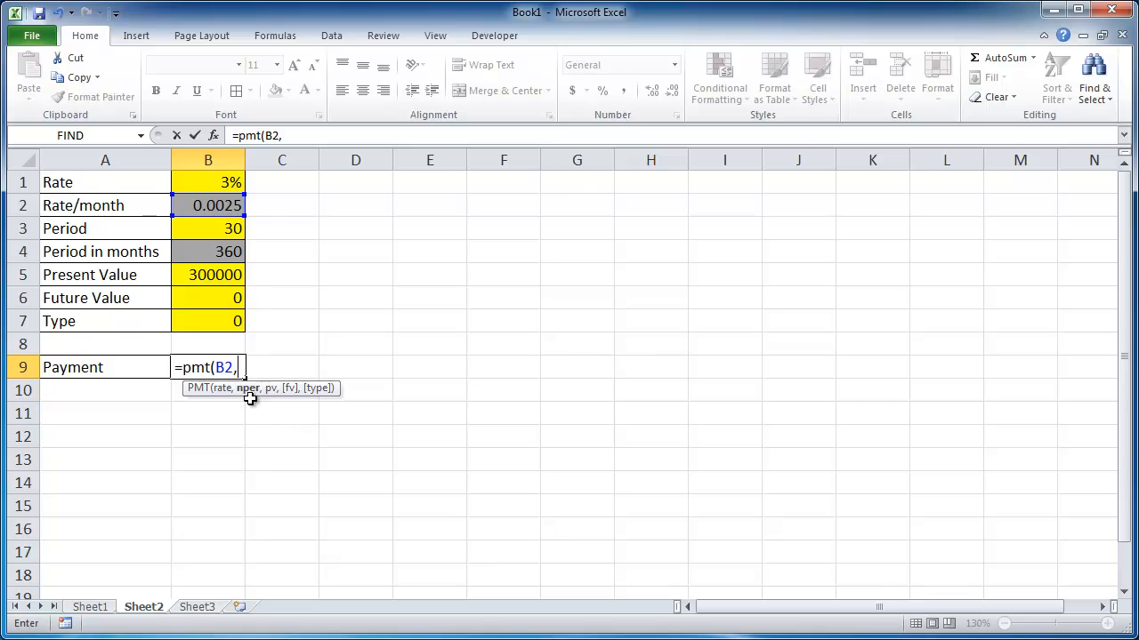
click(208, 252)
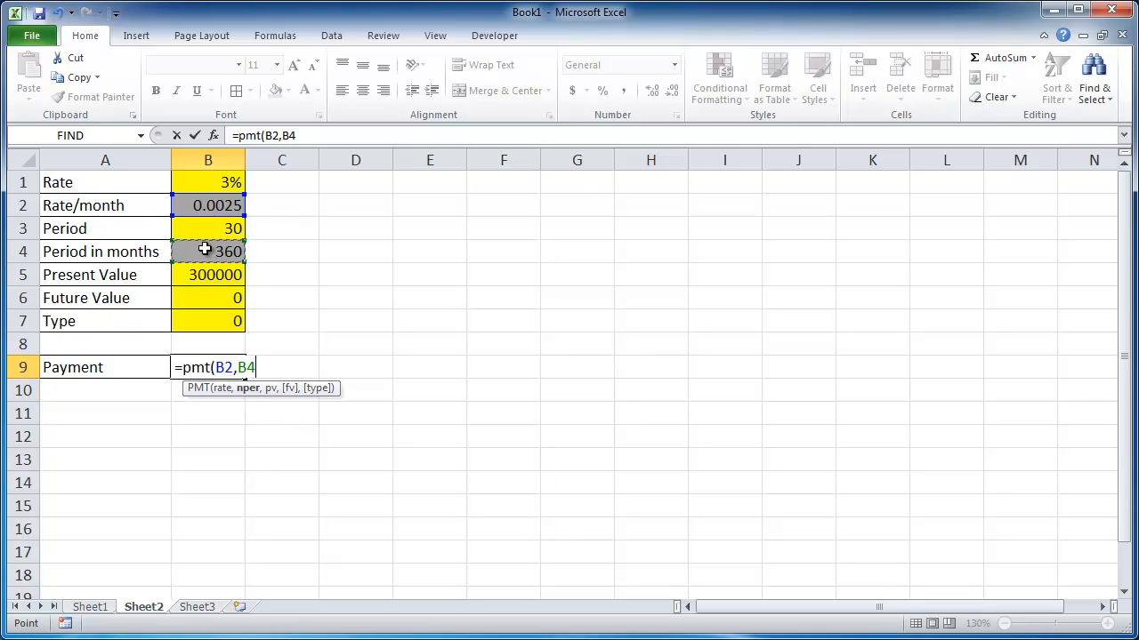
text(,)
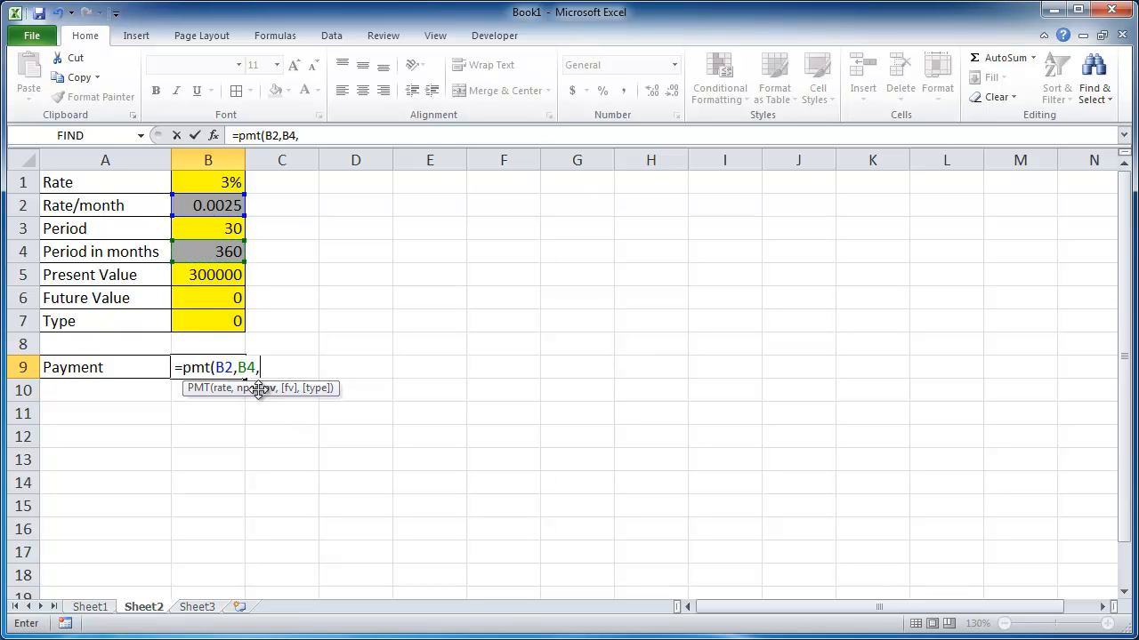
click(208, 275)
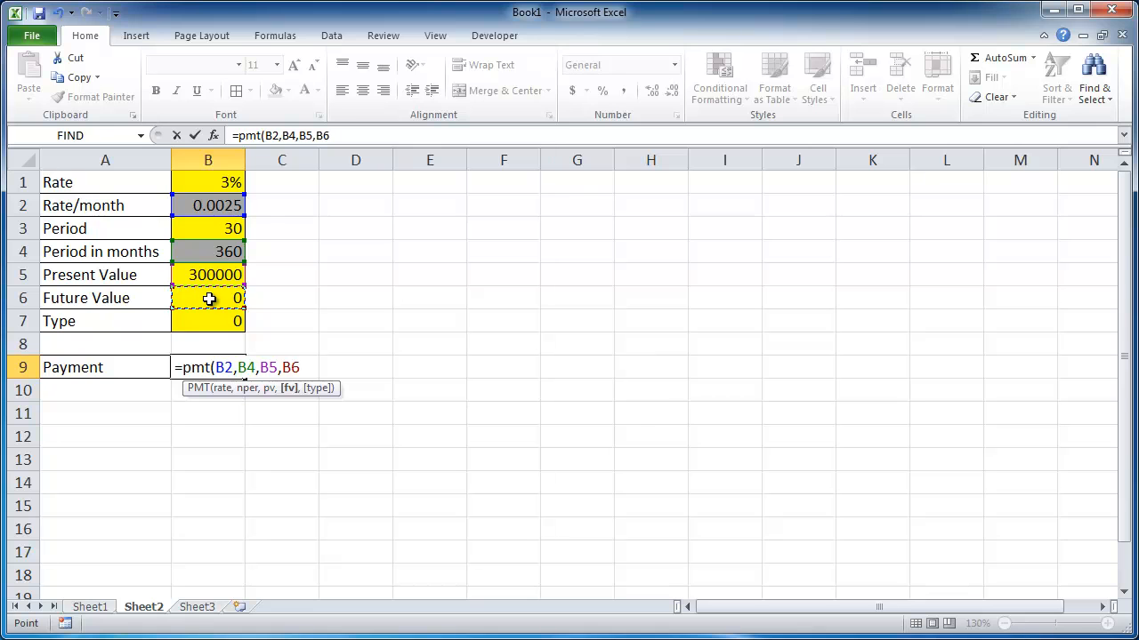
text(,B7)
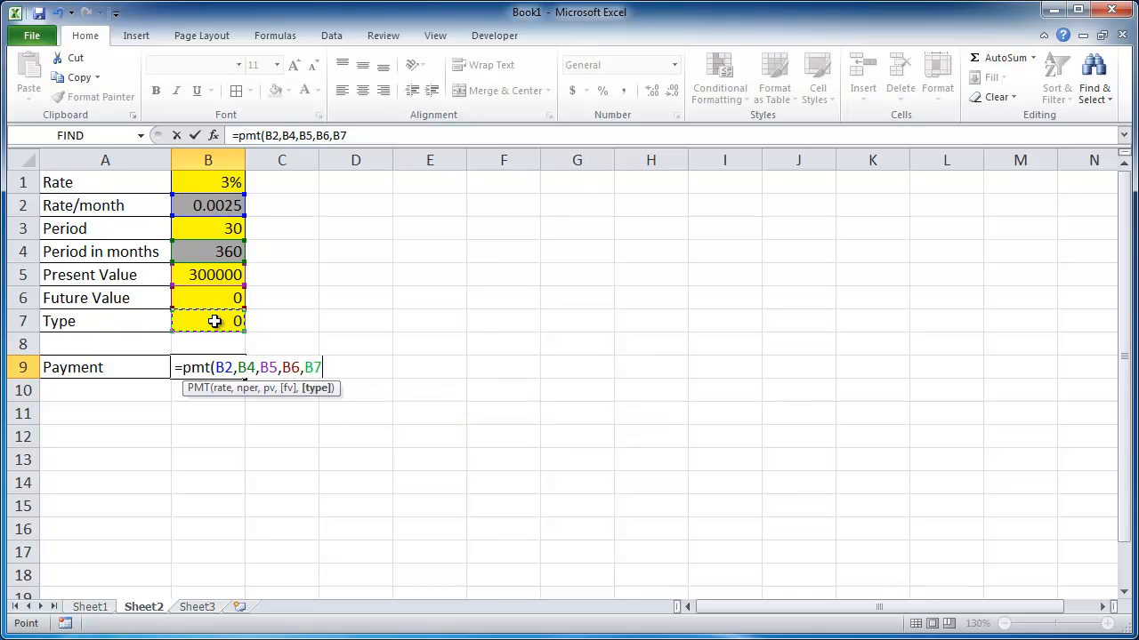
key(Return)
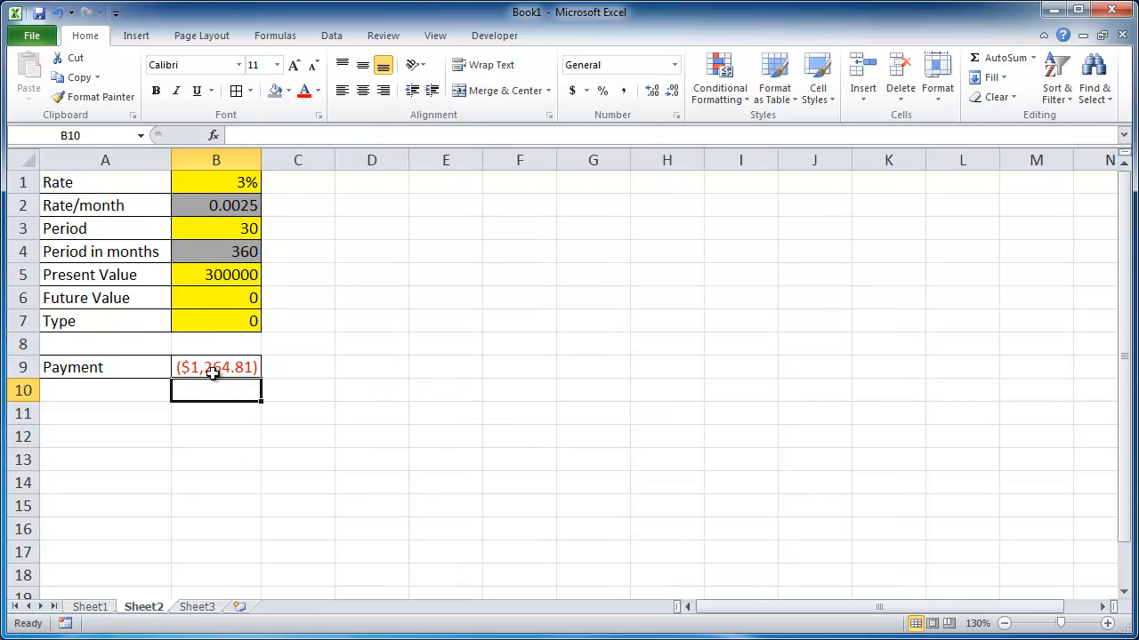
click(89, 607)
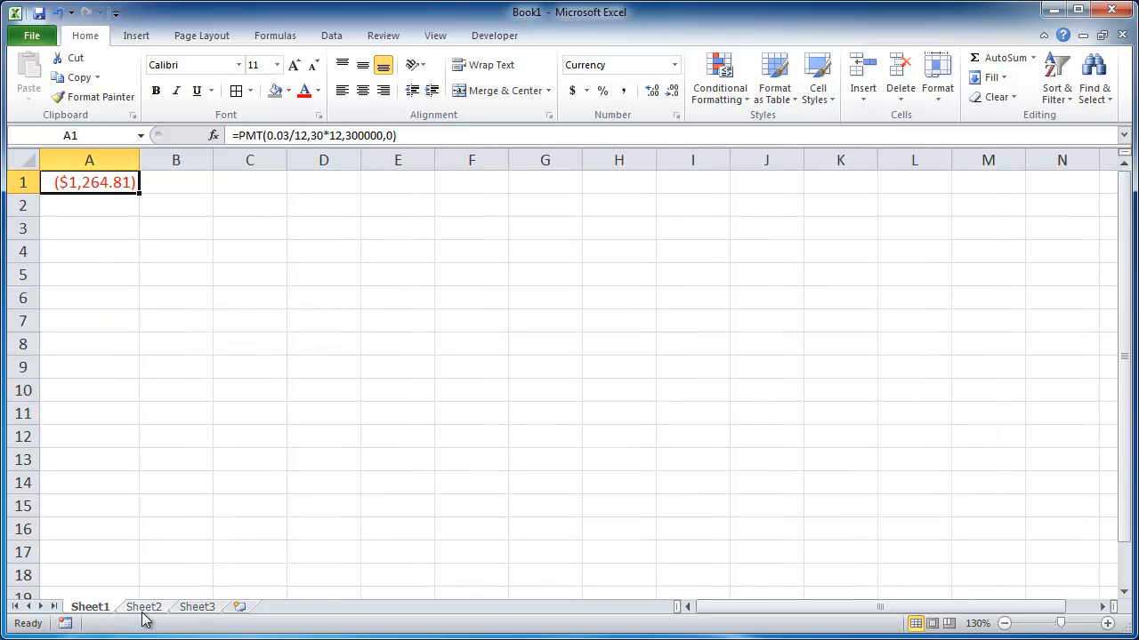
click(143, 607)
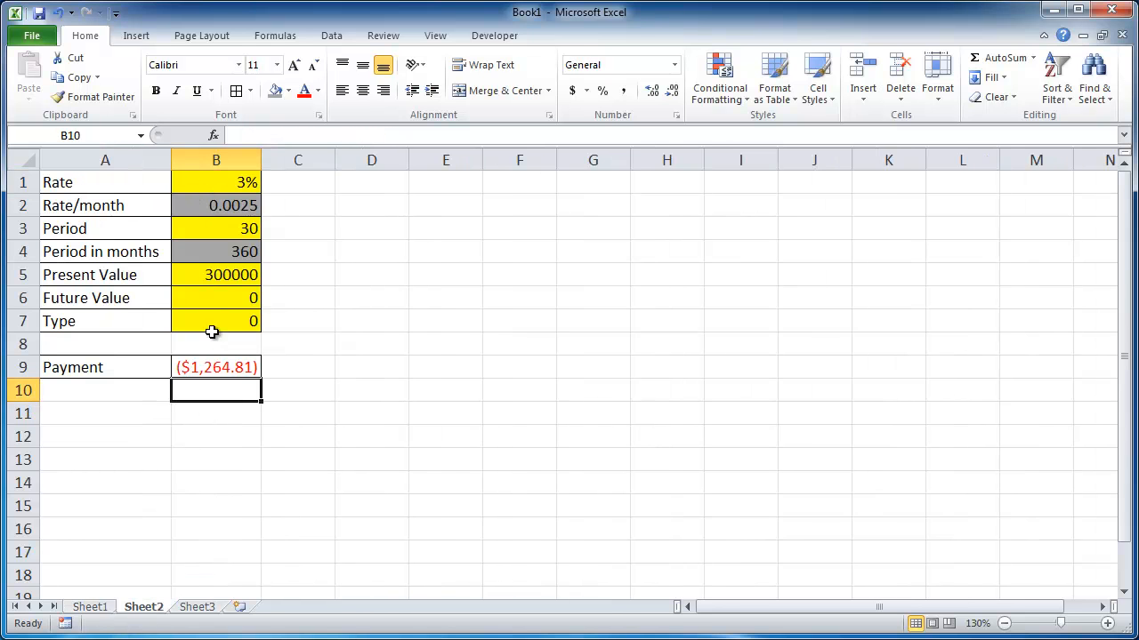
click(215, 366)
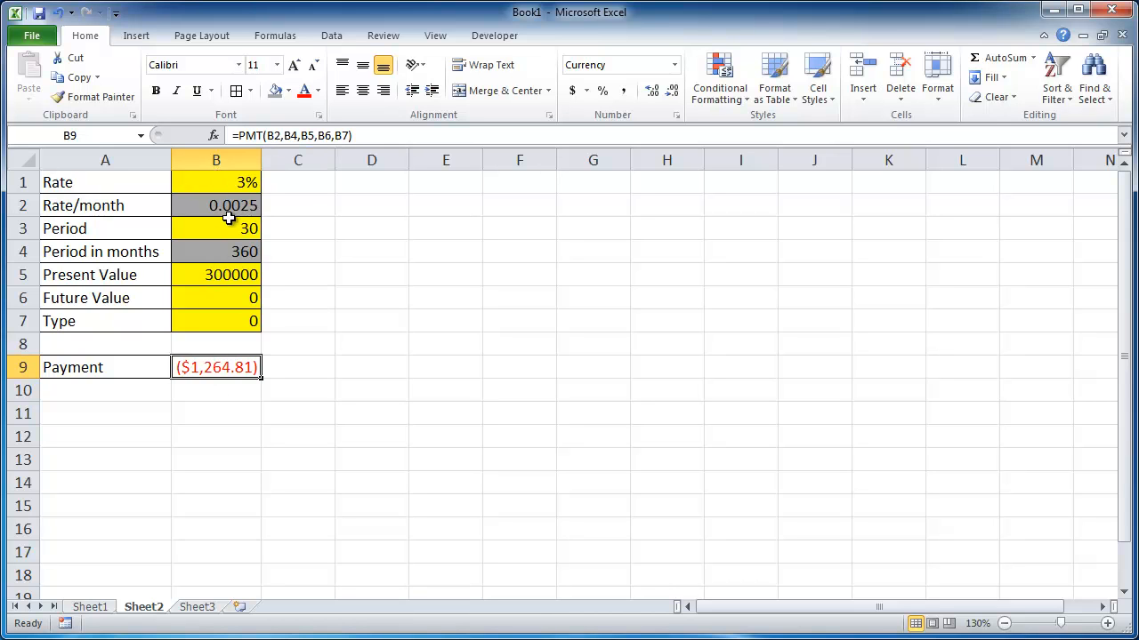
click(215, 182)
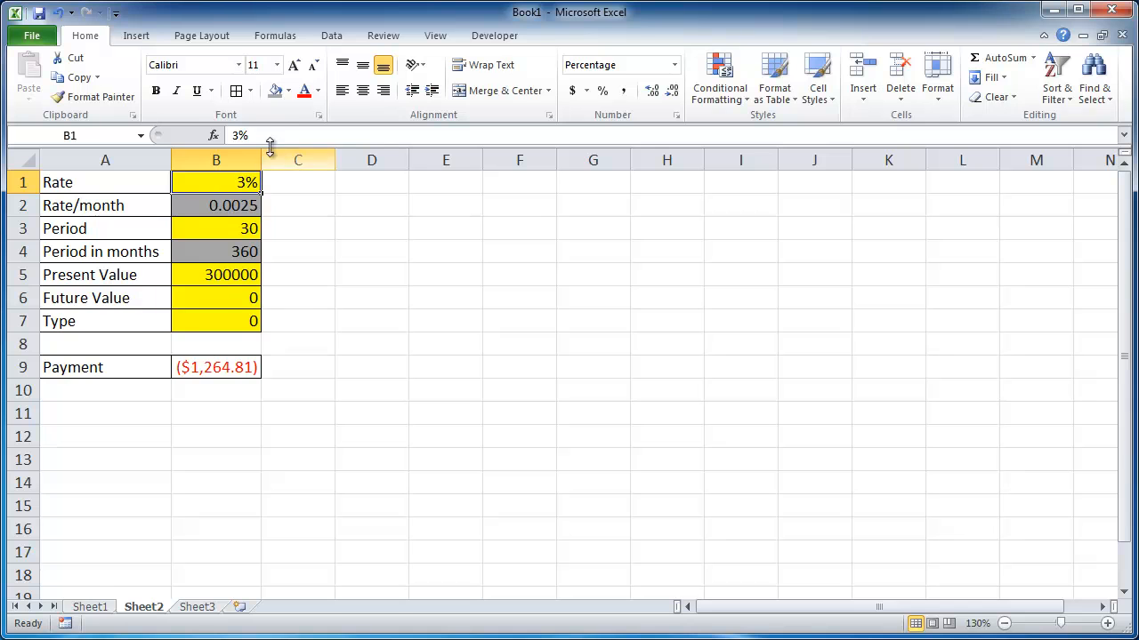
Change the annual rate in B1 to 2.75 and confirm B9 updates to ($1,224.72).
double_click(216, 182)
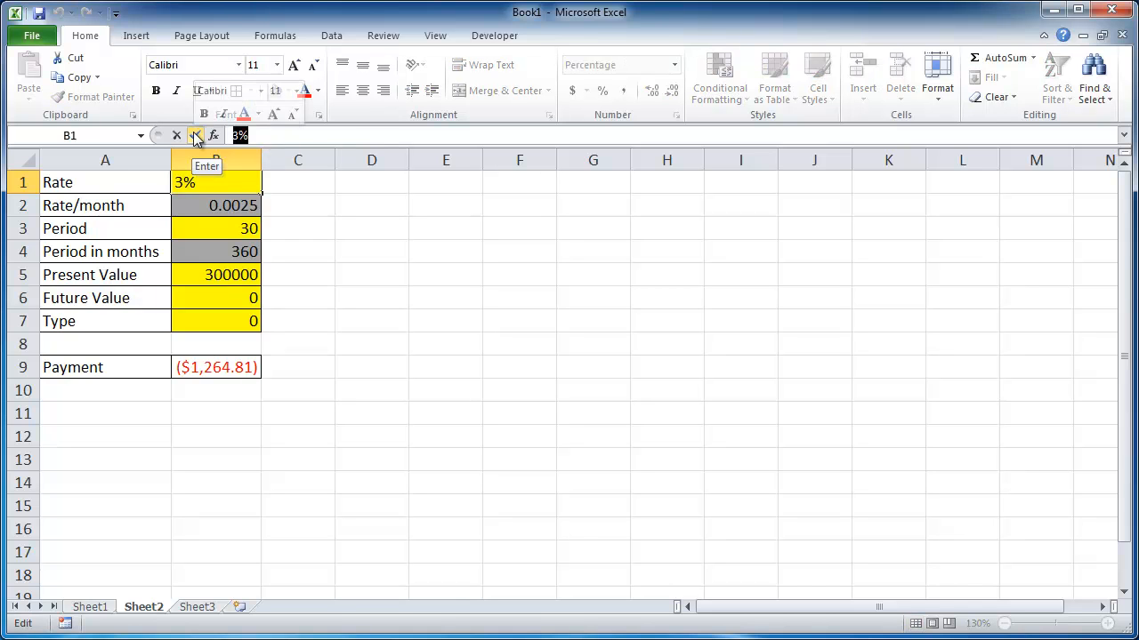
text(2.75)
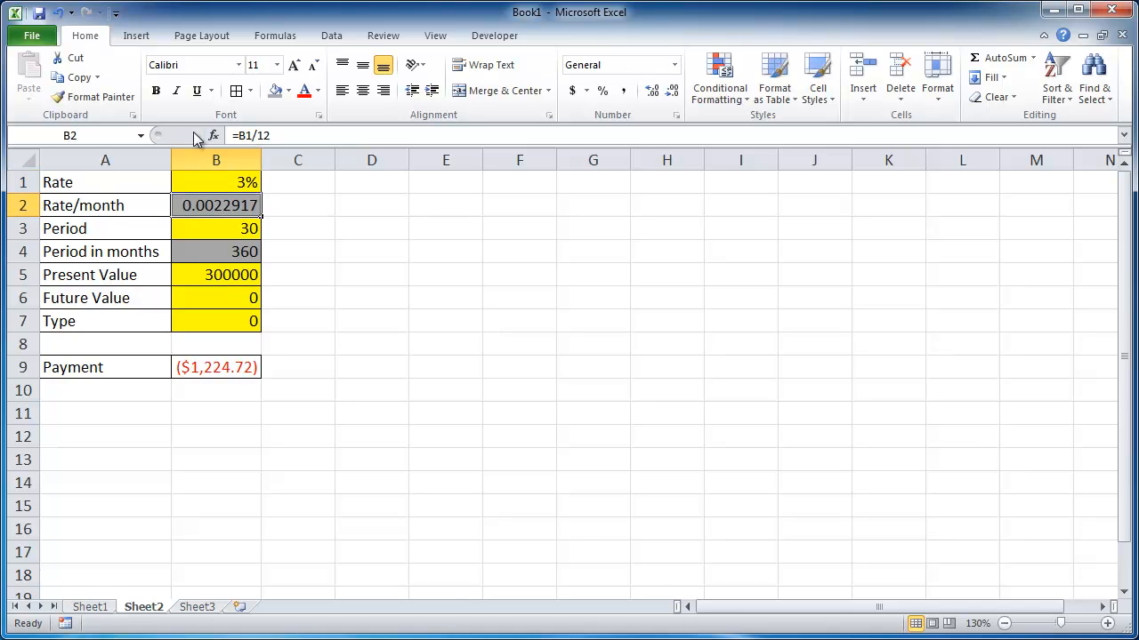
mouse_move(241, 231)
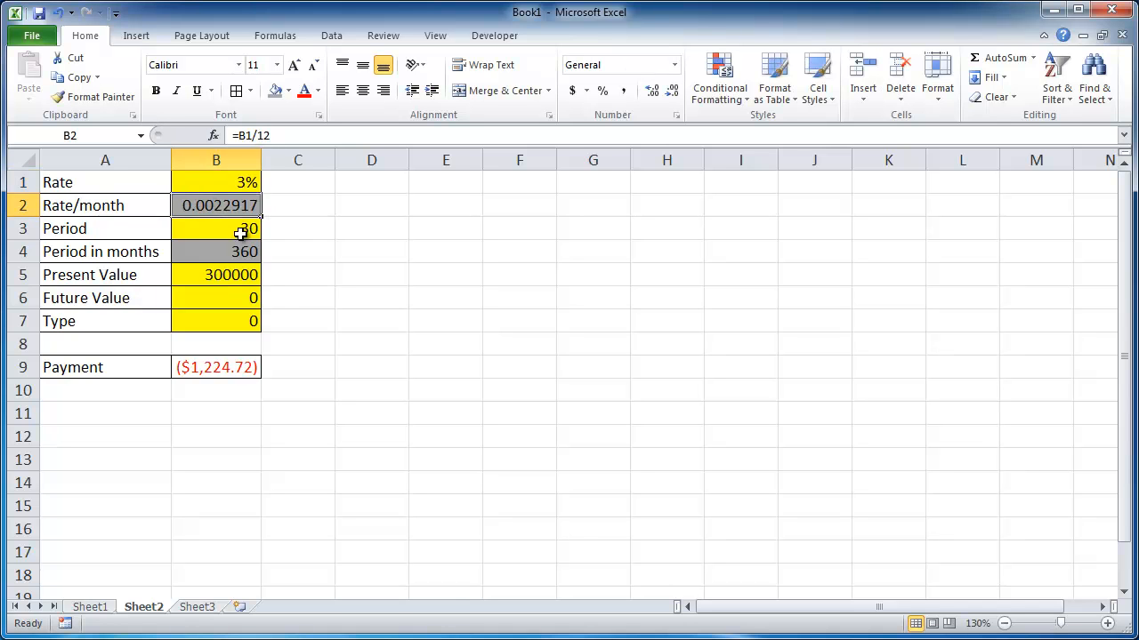
mouse_move(224, 368)
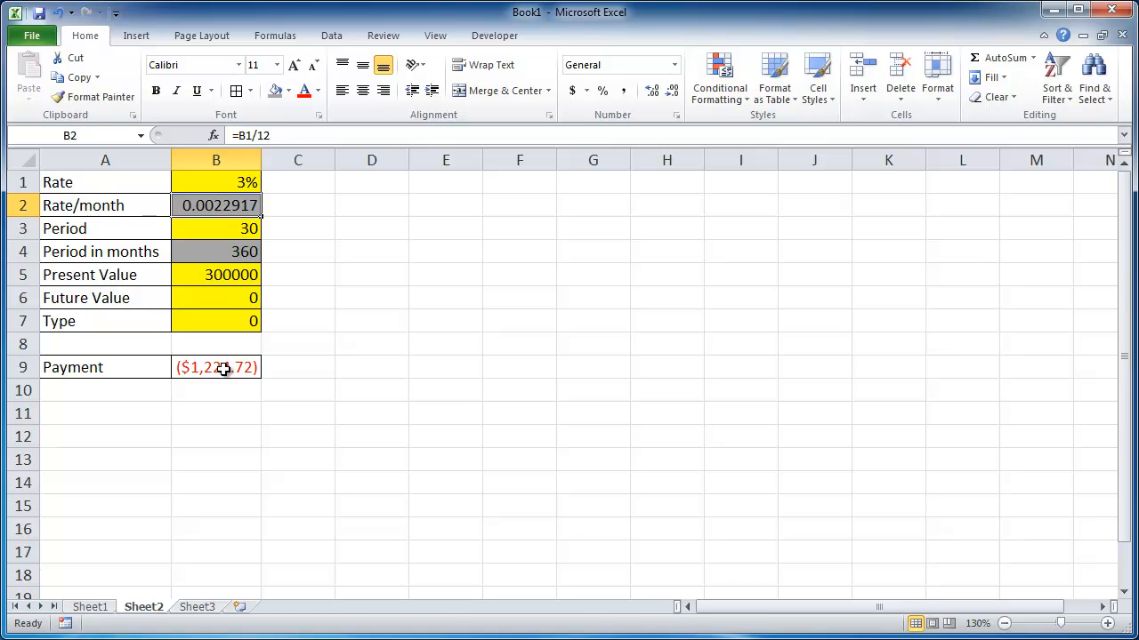
mouse_move(234, 252)
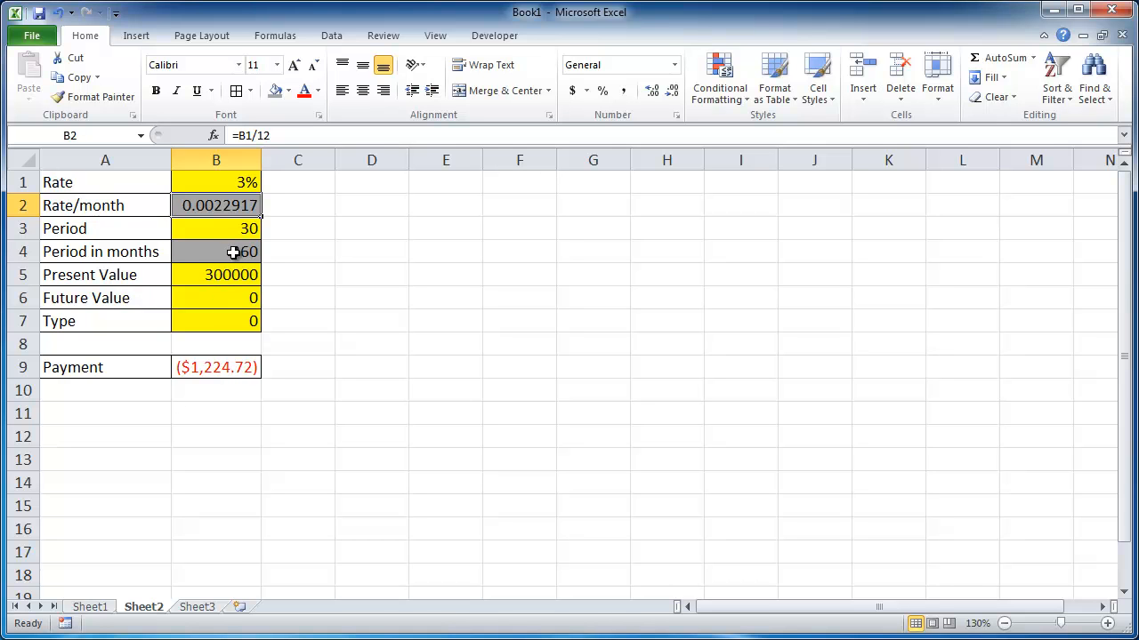
mouse_move(206, 280)
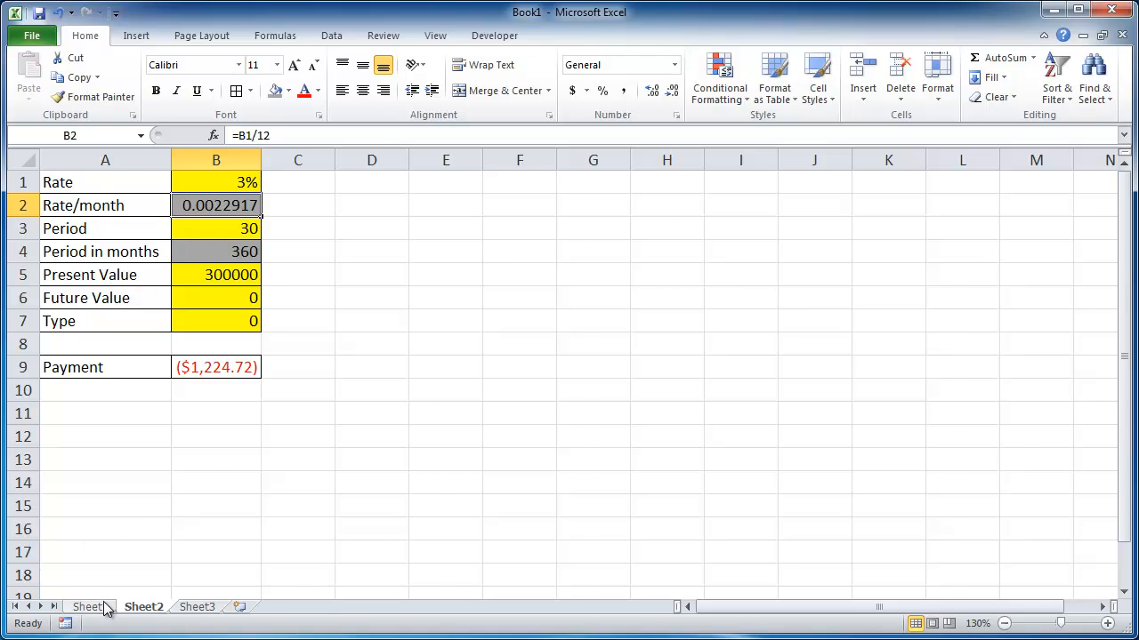
click(89, 607)
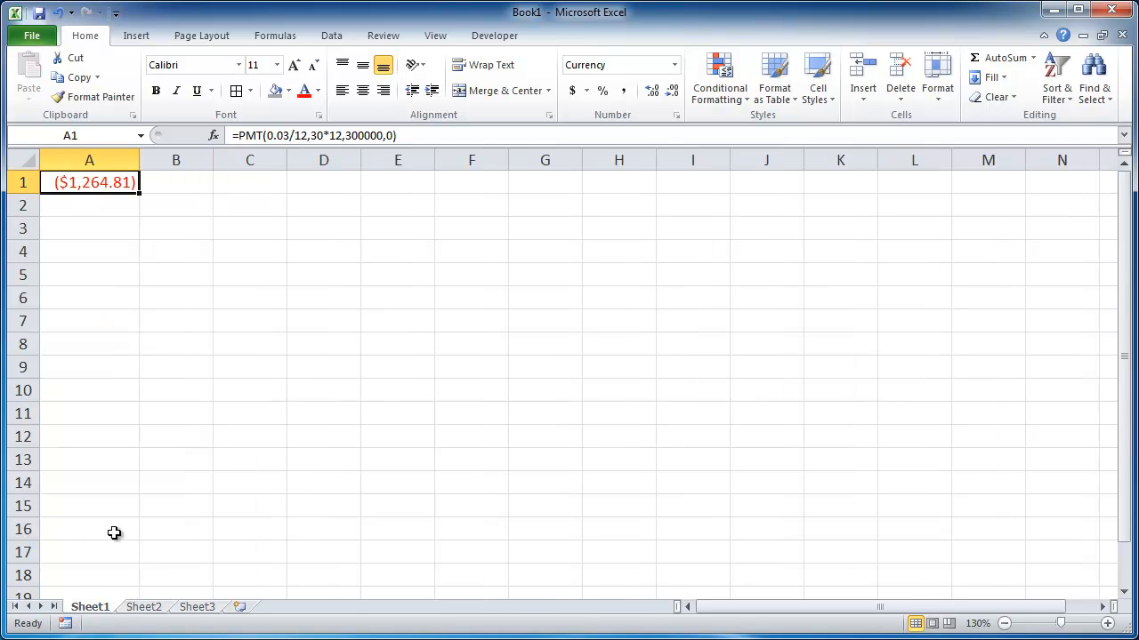
click(144, 606)
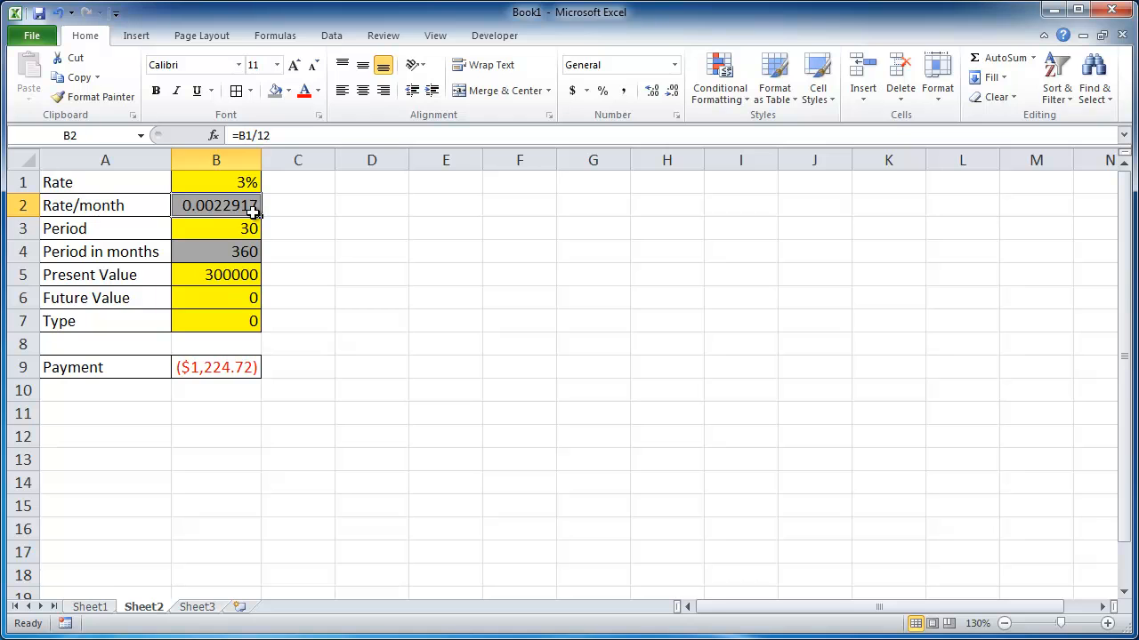
click(216, 367)
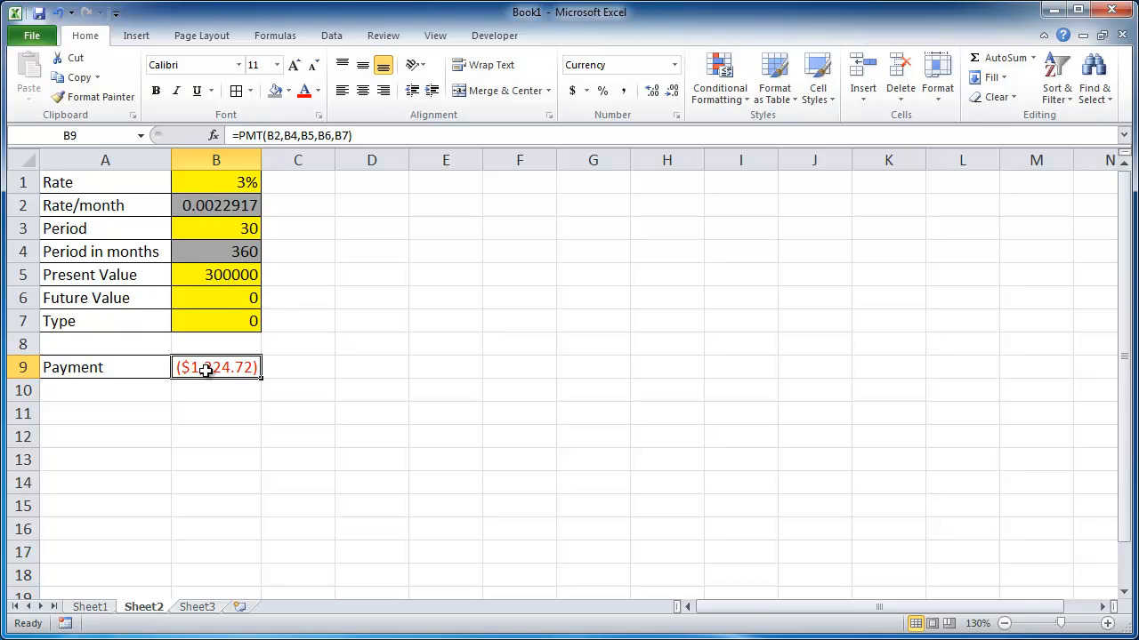
mouse_move(435, 384)
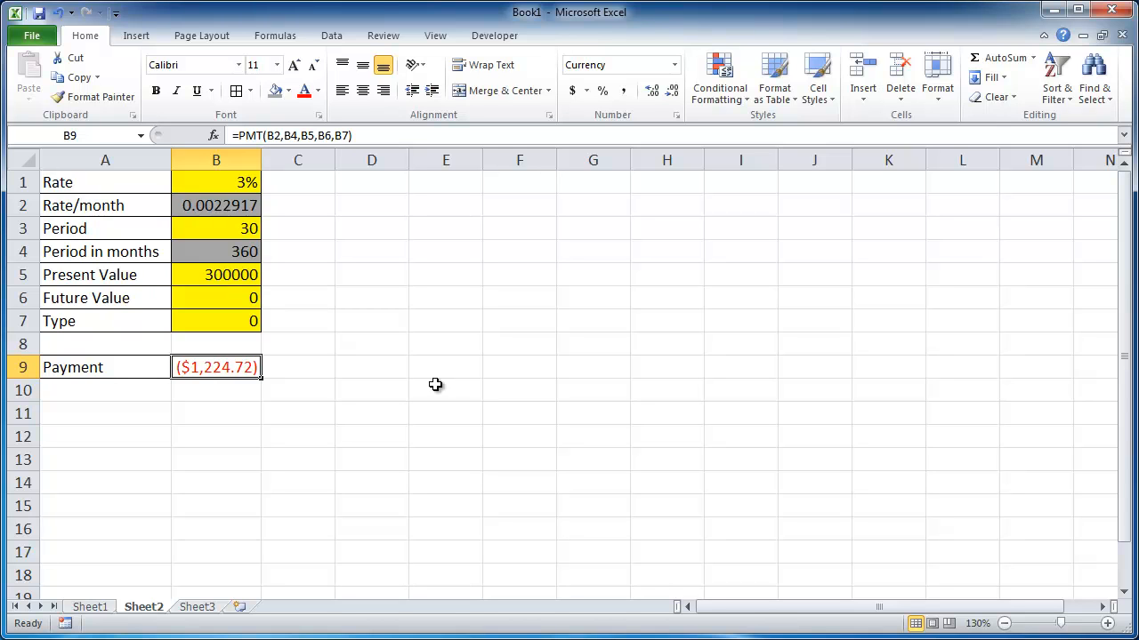